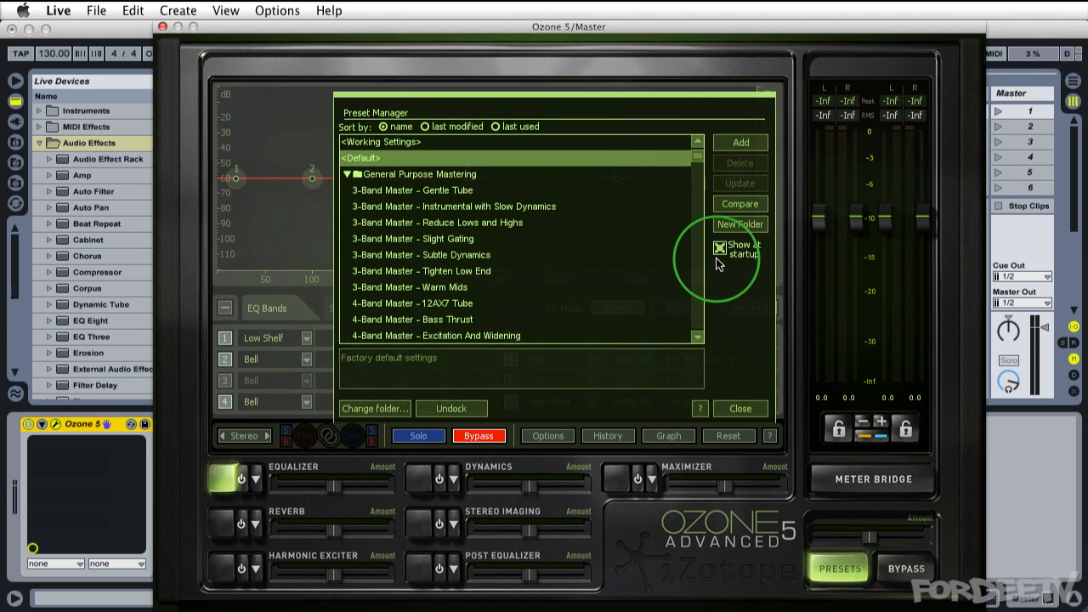
- Turn off Show at startup and load a preset from Genre-Specific Mastering
click(720, 248)
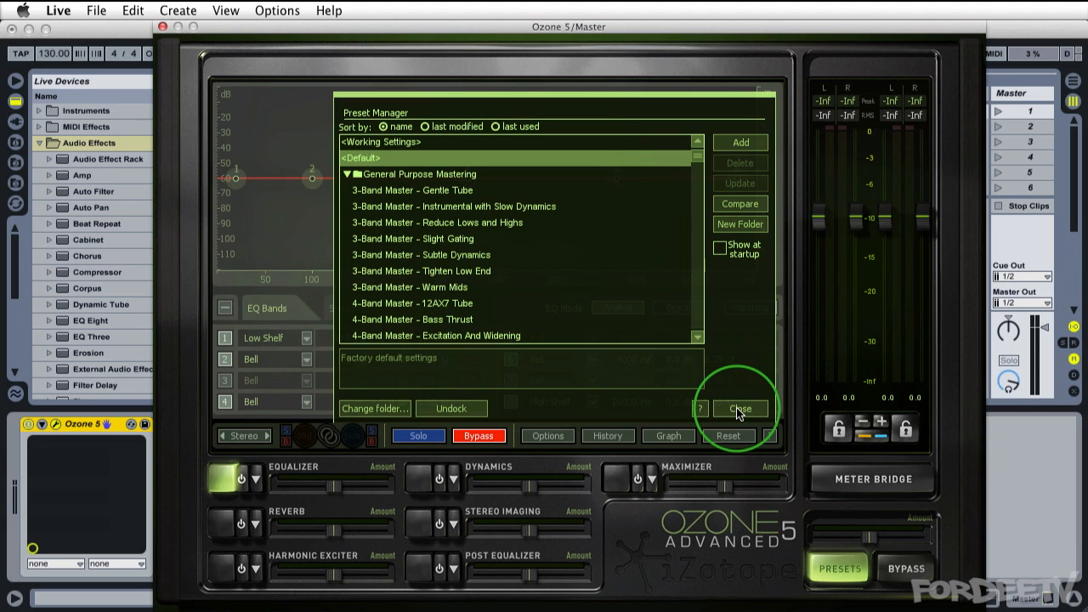
mouse_move(409, 182)
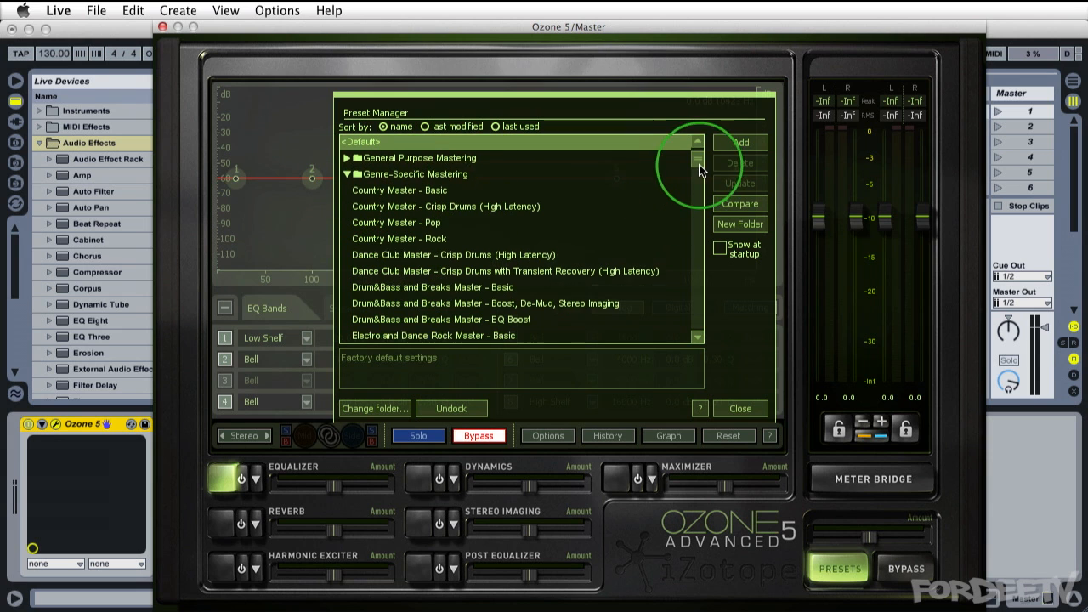
scroll(down, 3)
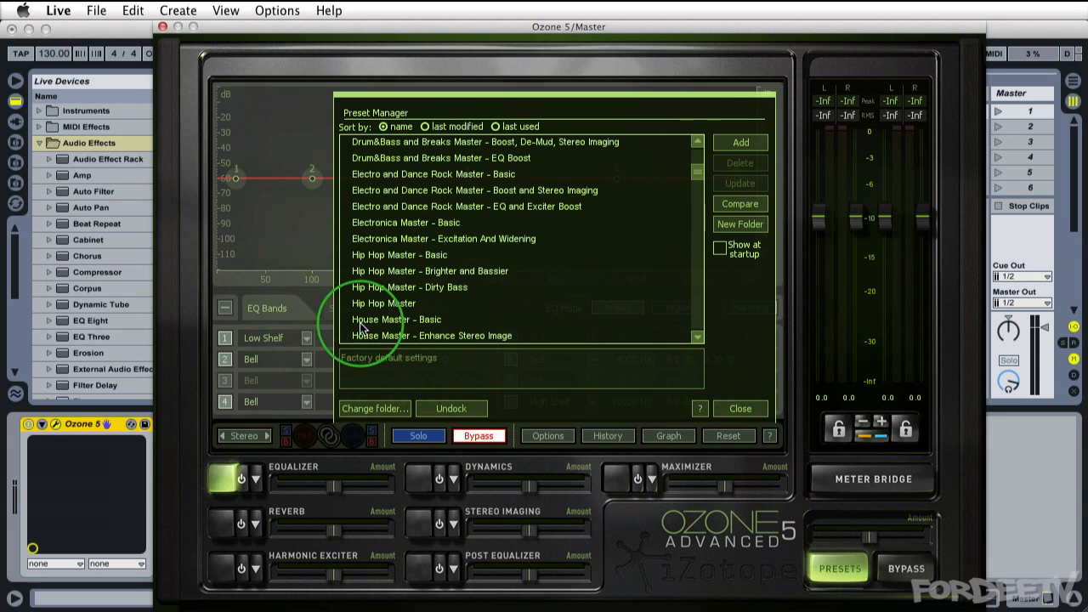
click(384, 304)
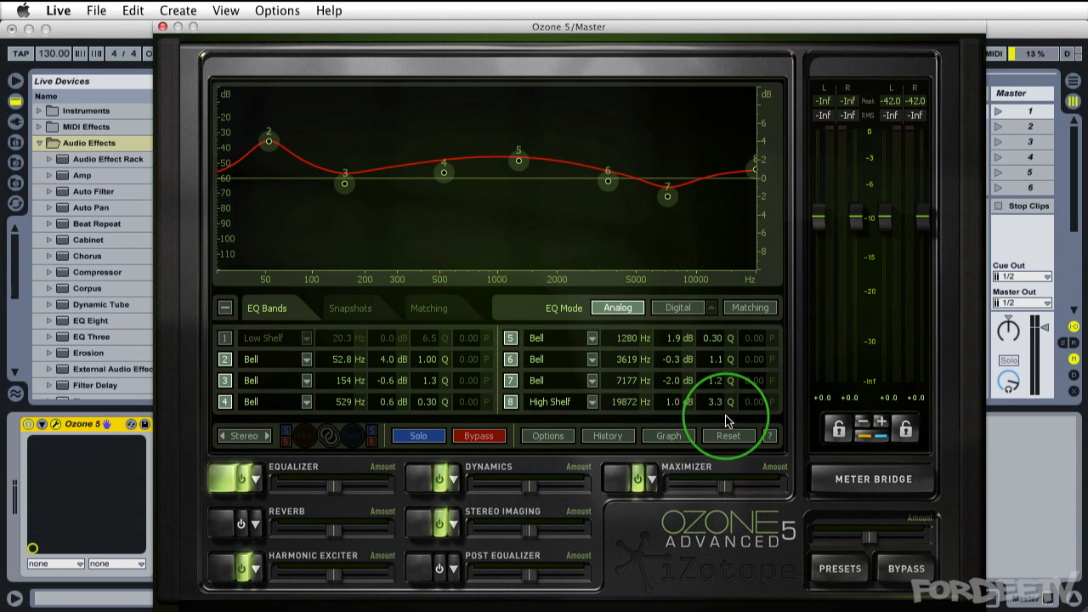
mouse_move(216, 492)
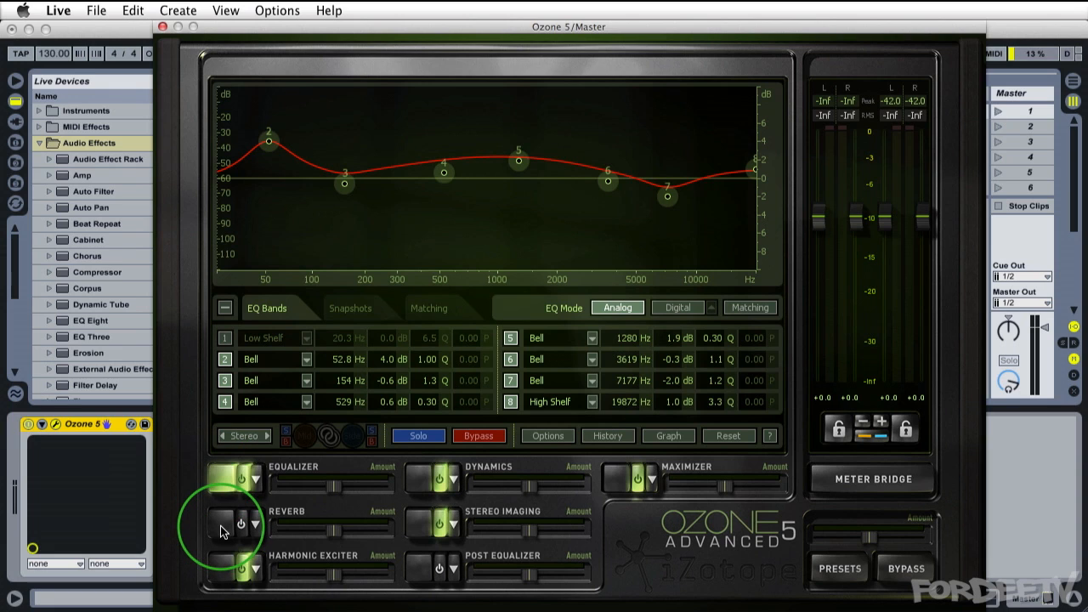
- View the Harmonic Exciter module, then show the Reverb module's room settings
click(227, 524)
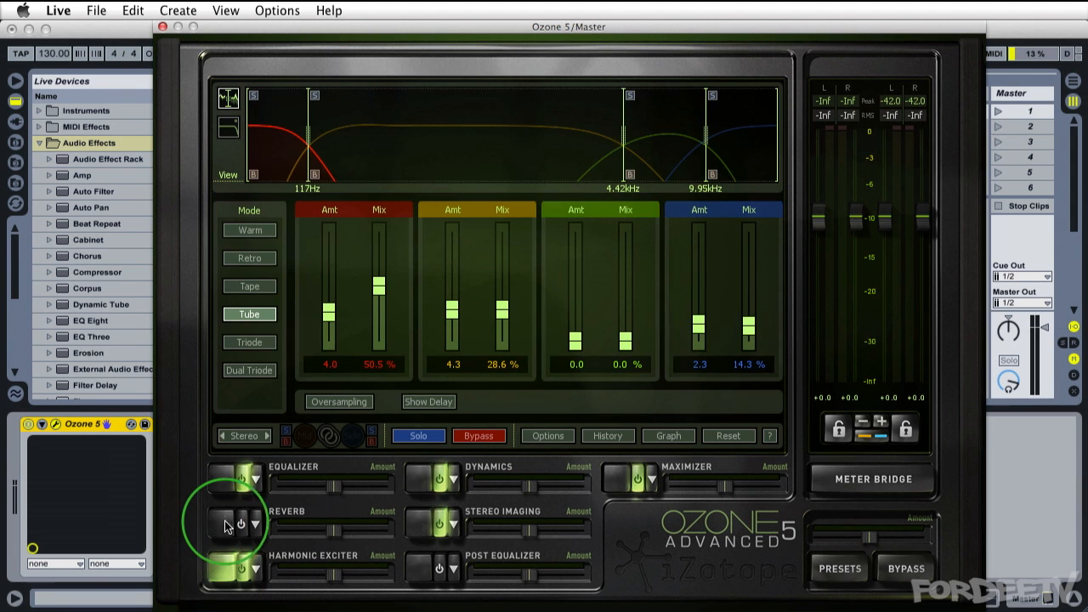
click(226, 526)
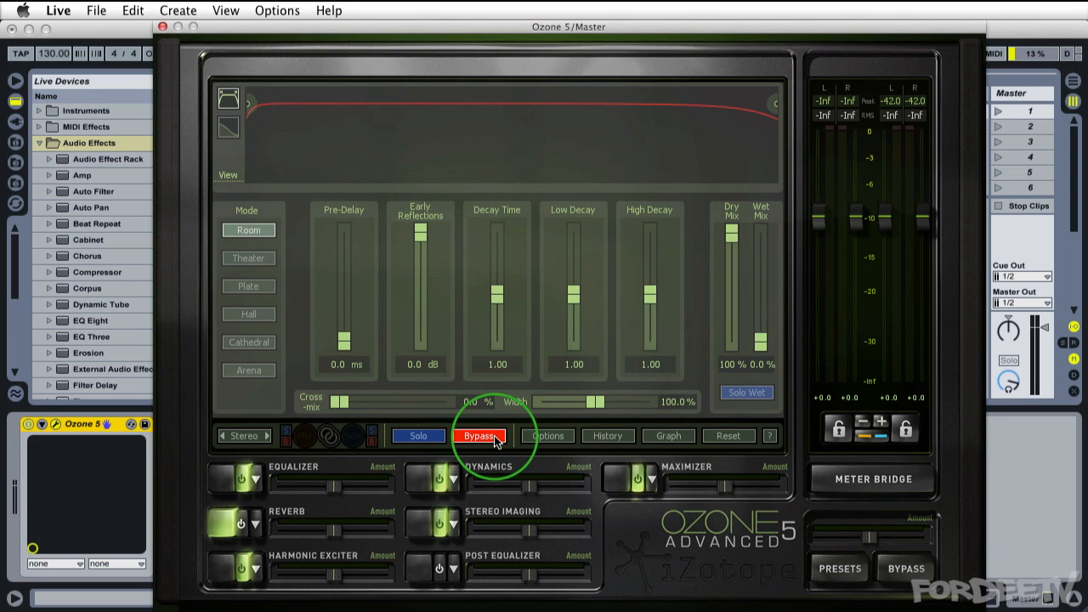
mouse_move(478, 436)
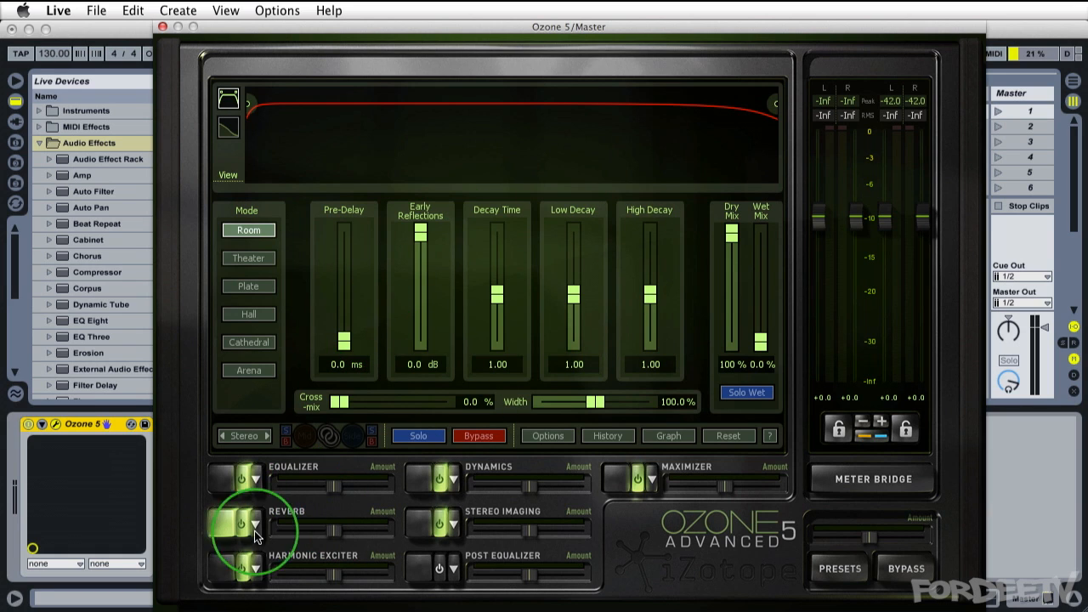
- Apply the Small Room preset from the Reverb Presets list and close it
click(241, 523)
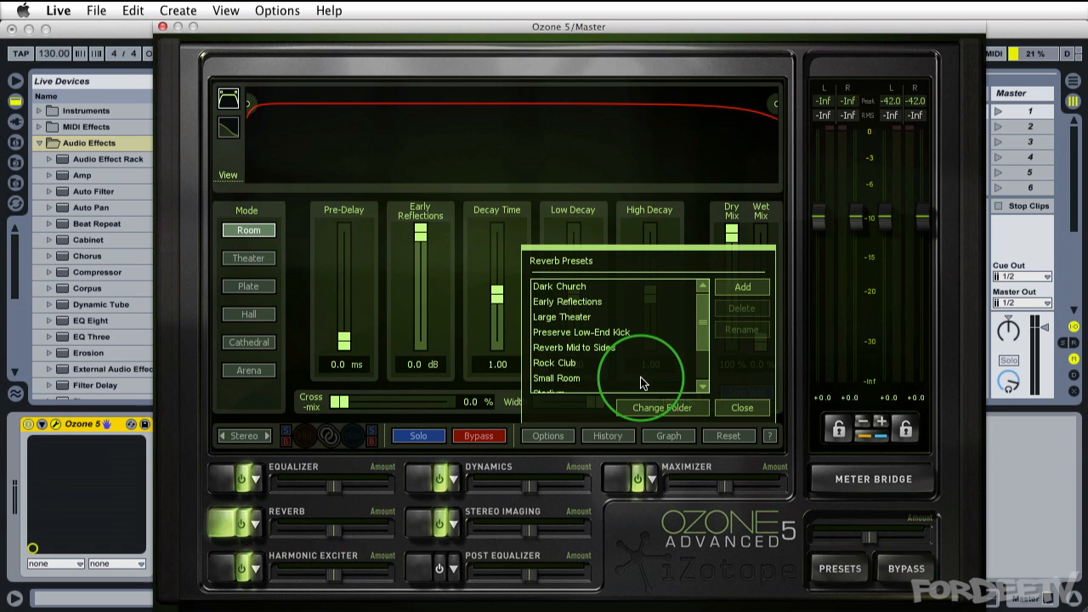
mouse_move(574, 332)
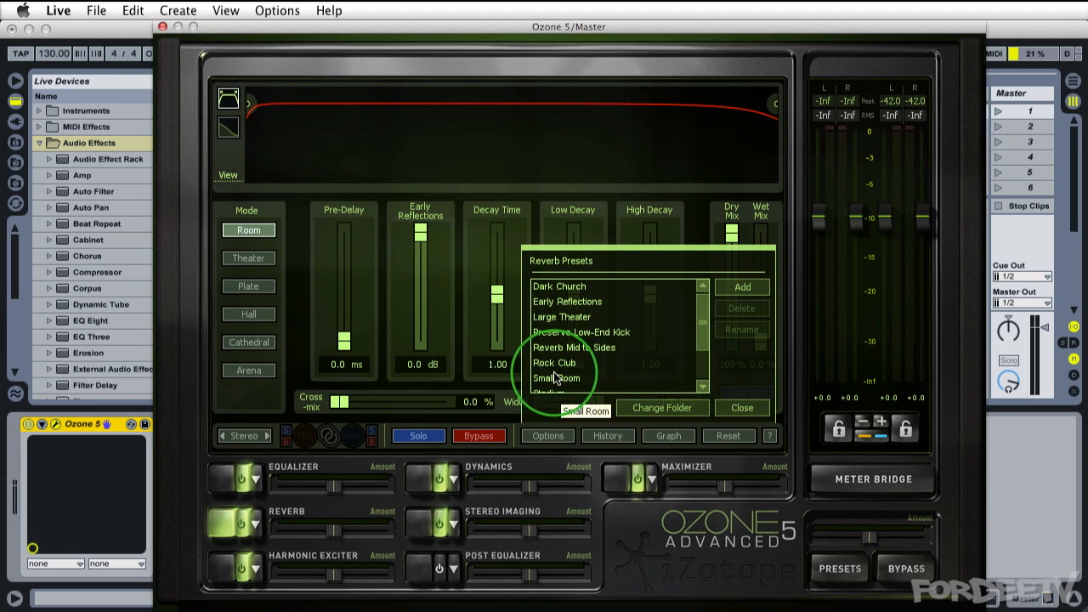
click(556, 378)
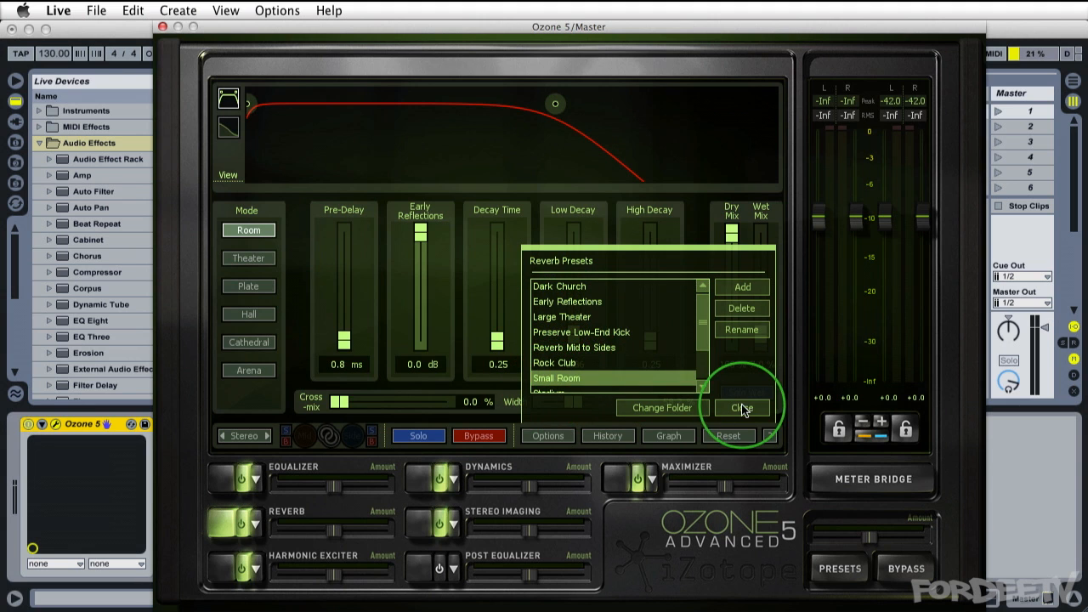
click(741, 408)
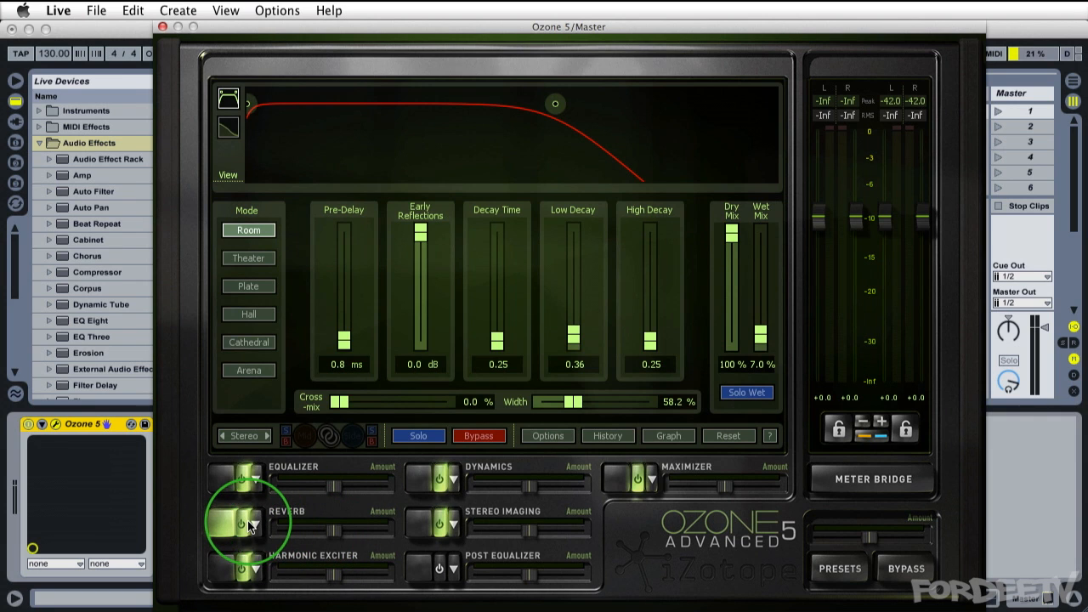
mouse_move(455, 497)
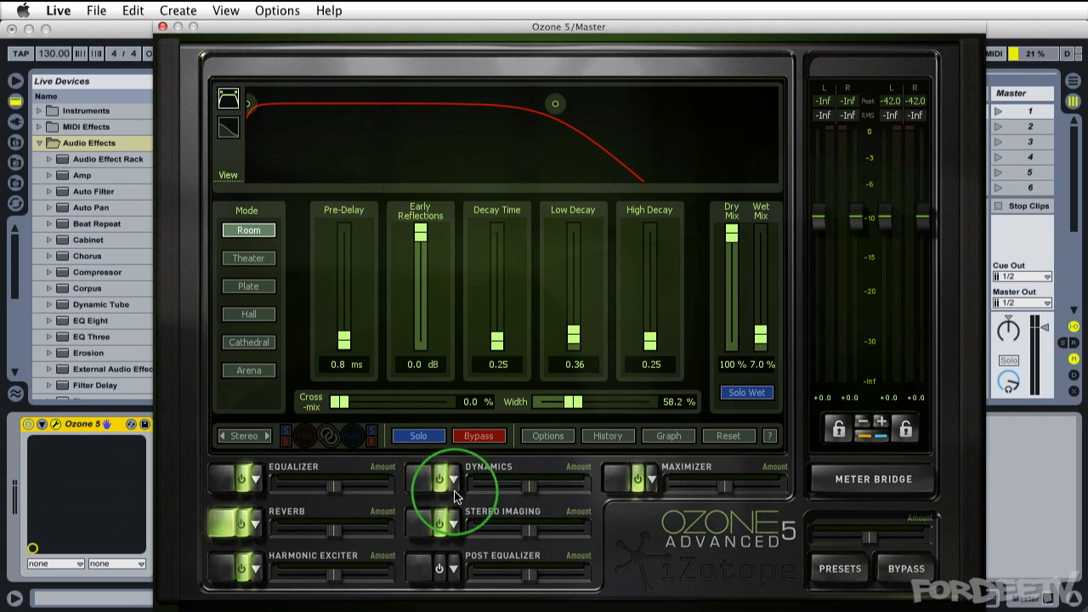
mouse_move(335, 539)
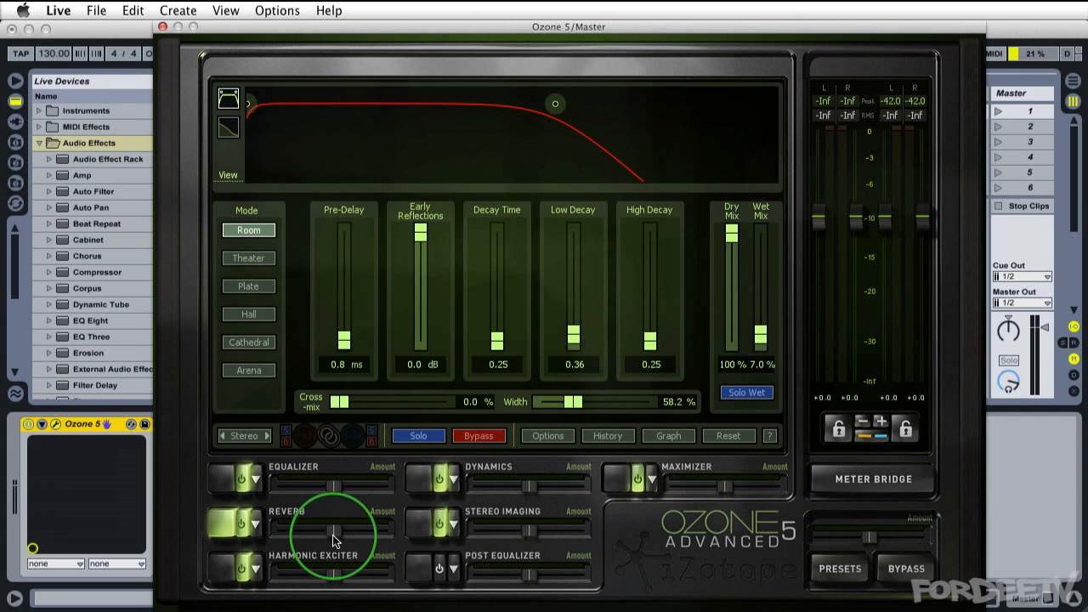
mouse_move(332, 540)
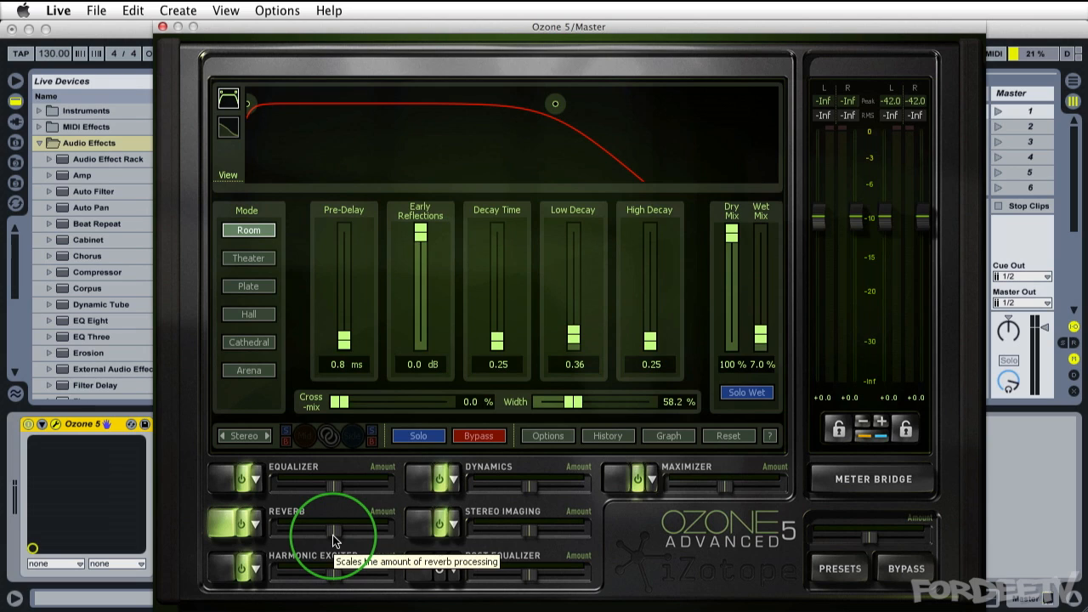
- Open the context menus of the Reverb and Equalizer Amount sliders
right_click(332, 527)
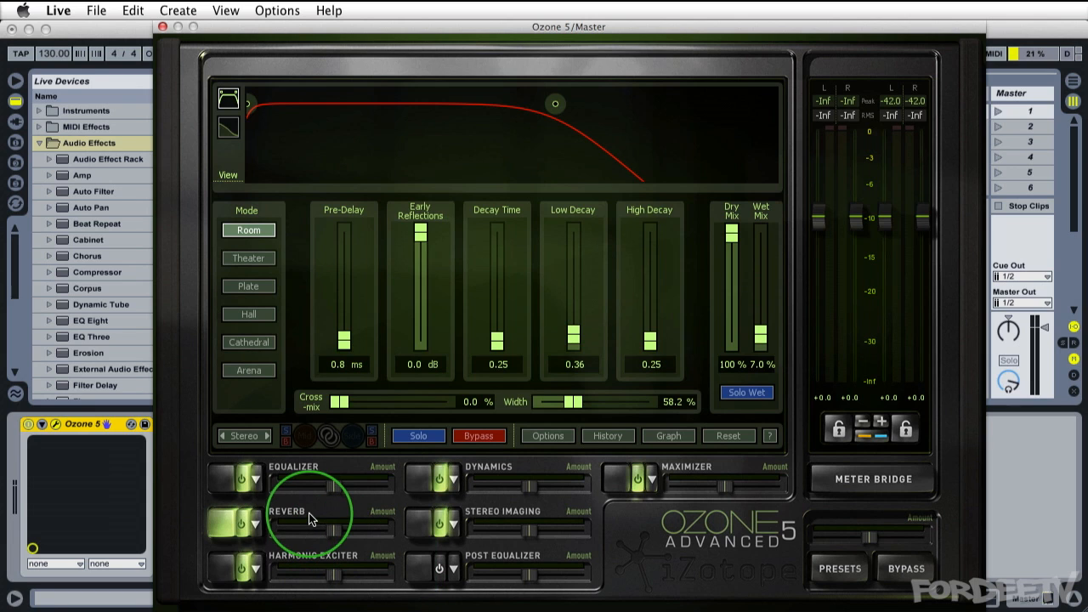
mouse_move(336, 491)
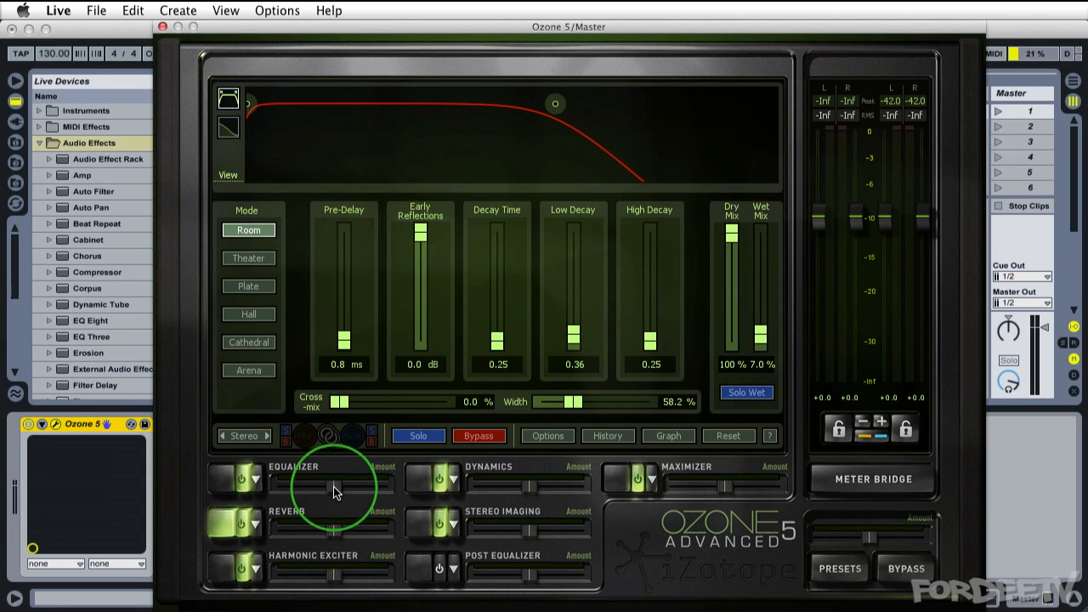
right_click(336, 484)
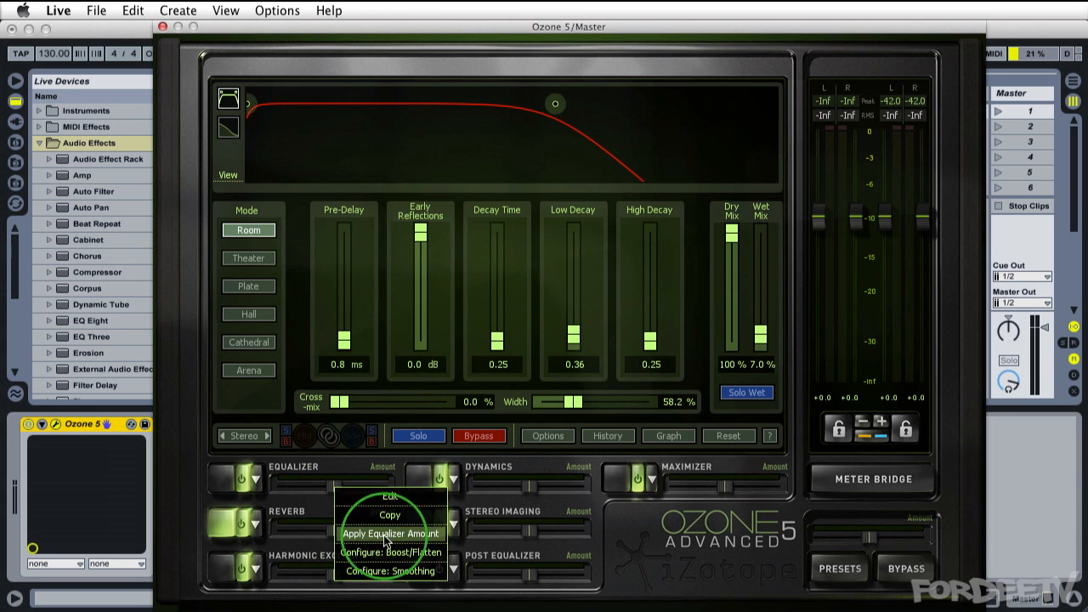
mouse_move(383, 553)
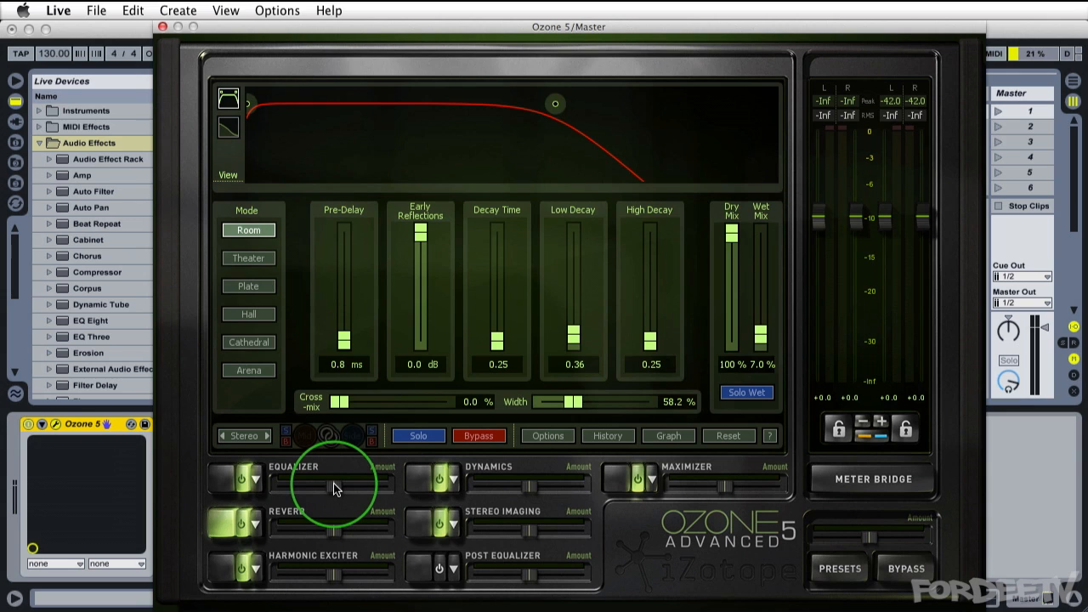
mouse_move(334, 491)
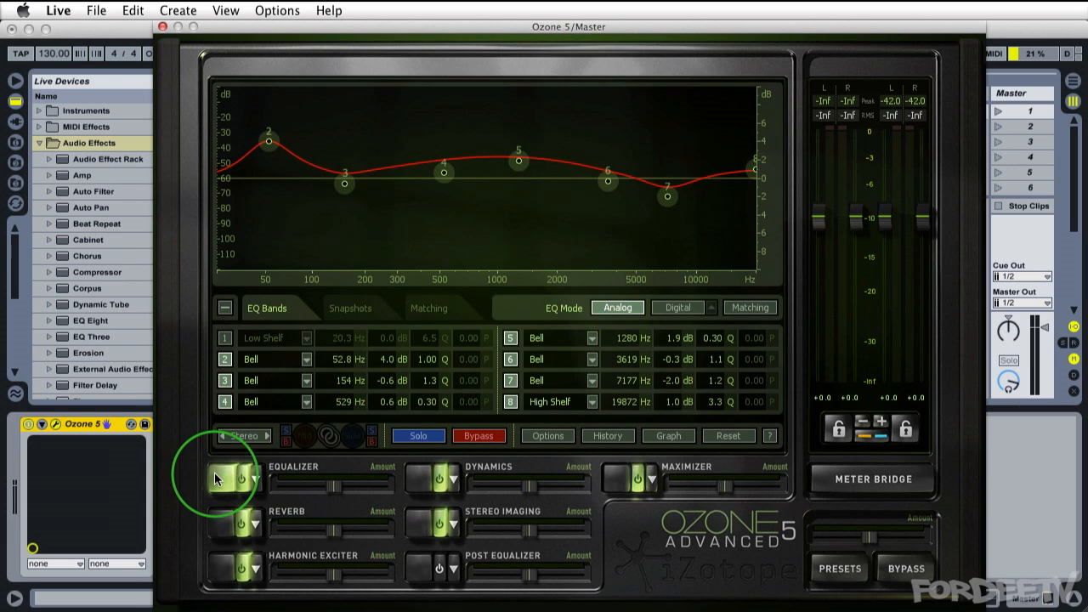
click(239, 476)
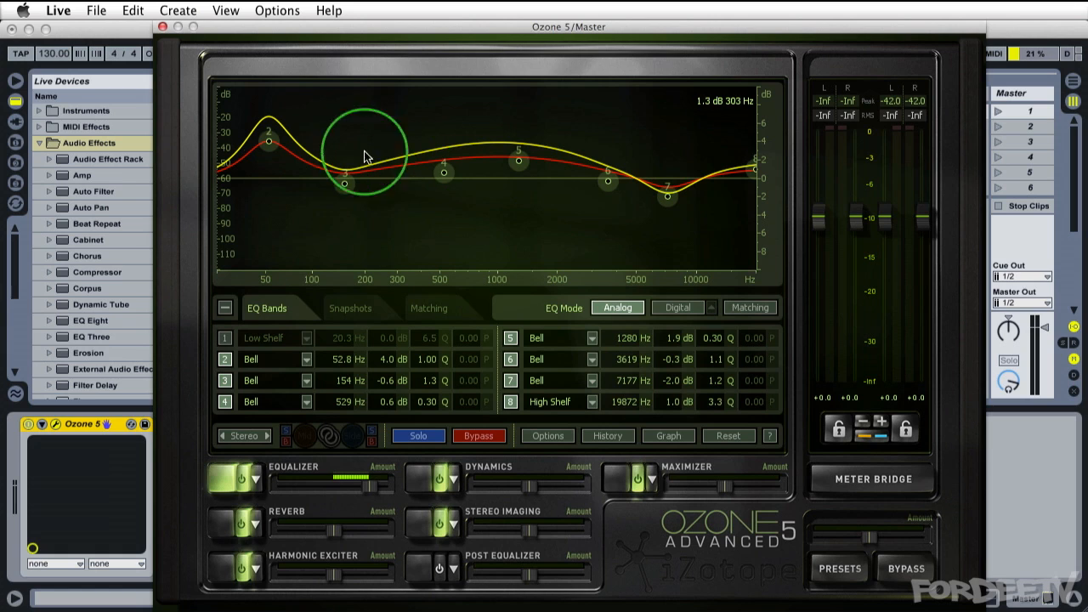
drag(366, 153, 268, 124)
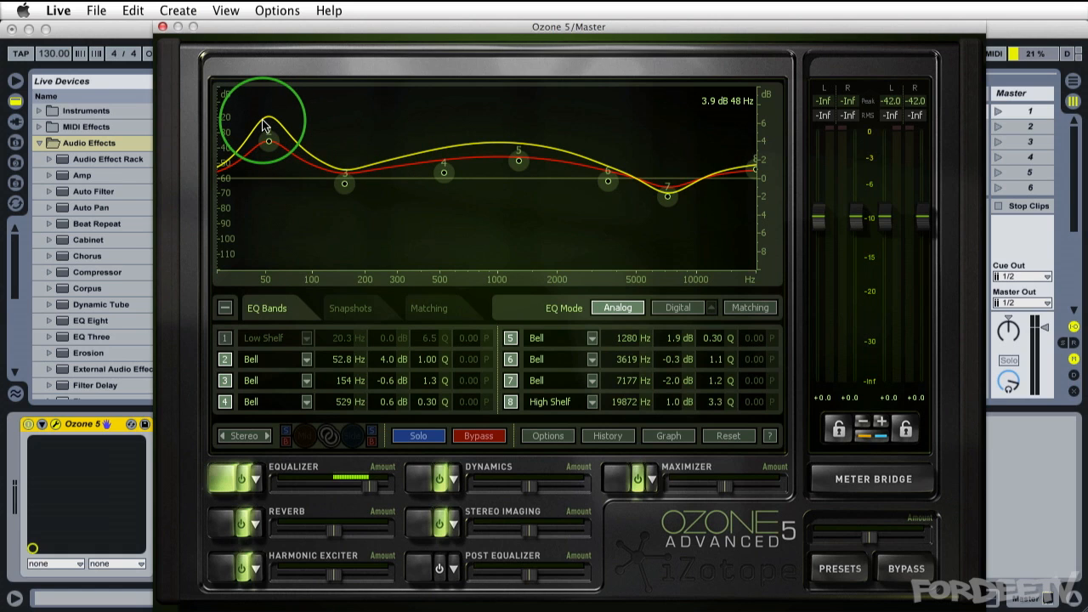
drag(267, 119, 268, 142)
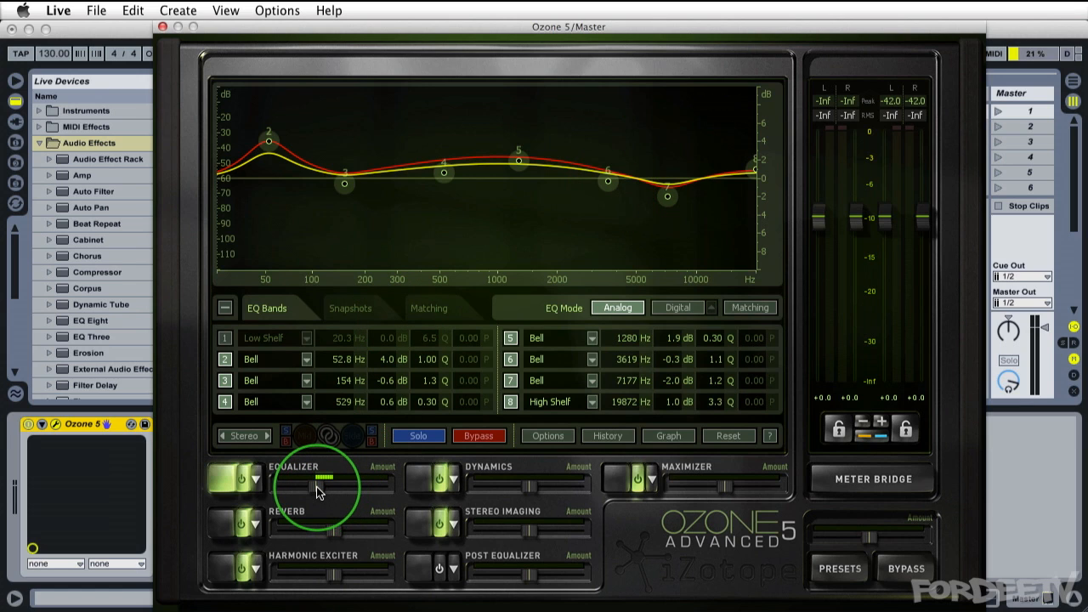
mouse_move(319, 480)
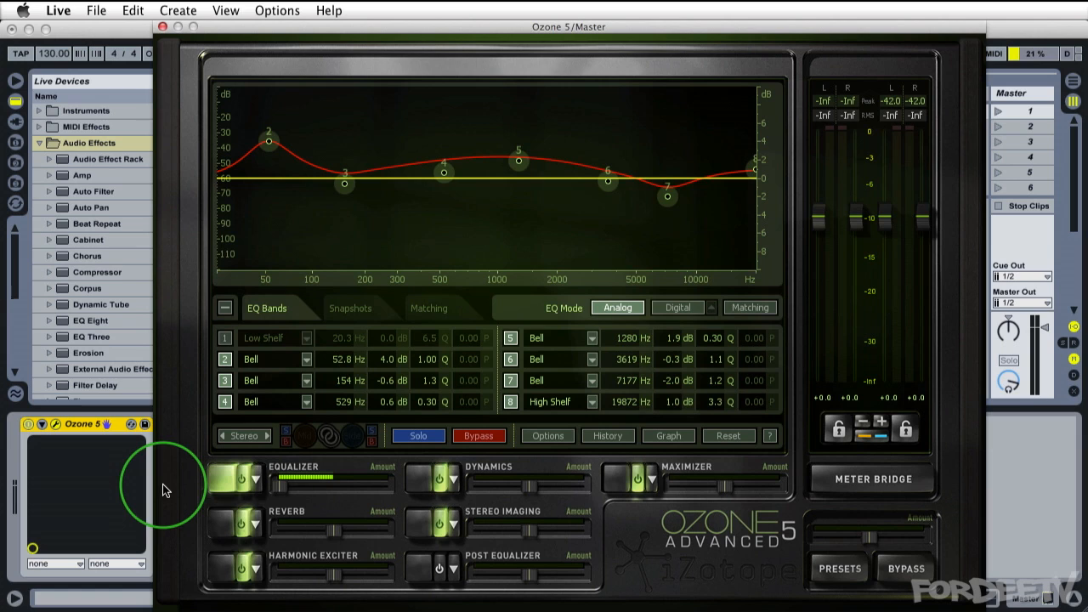
mouse_move(281, 491)
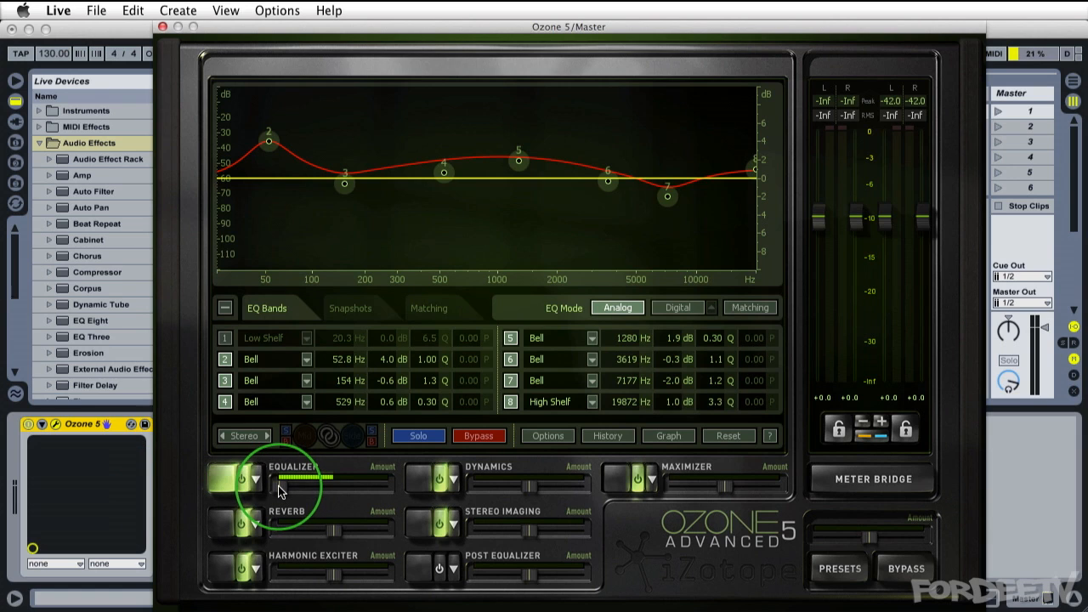
mouse_move(282, 491)
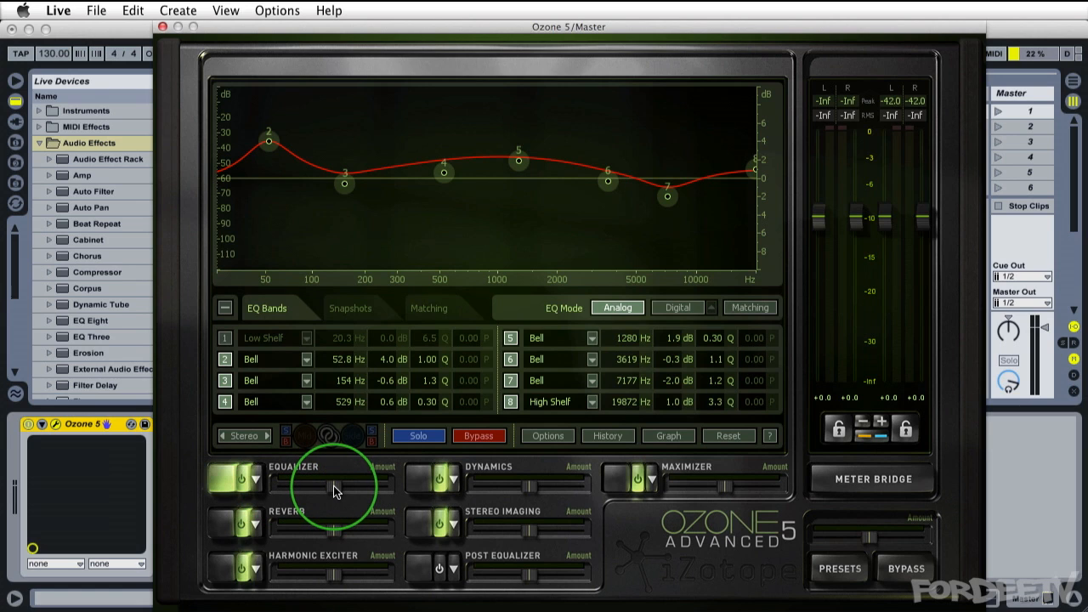
mouse_move(543, 500)
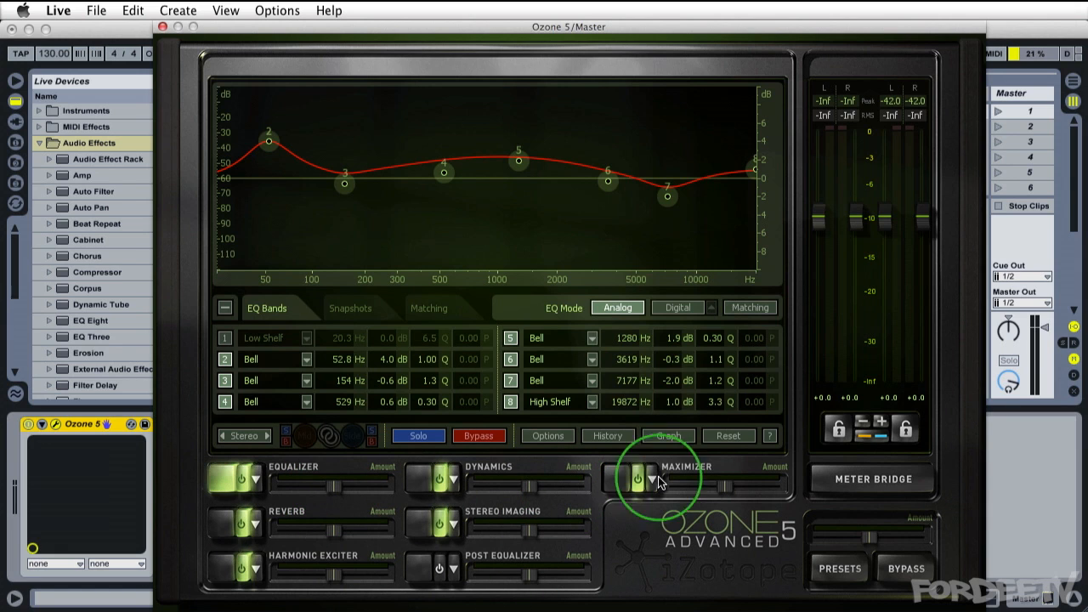
mouse_move(691, 487)
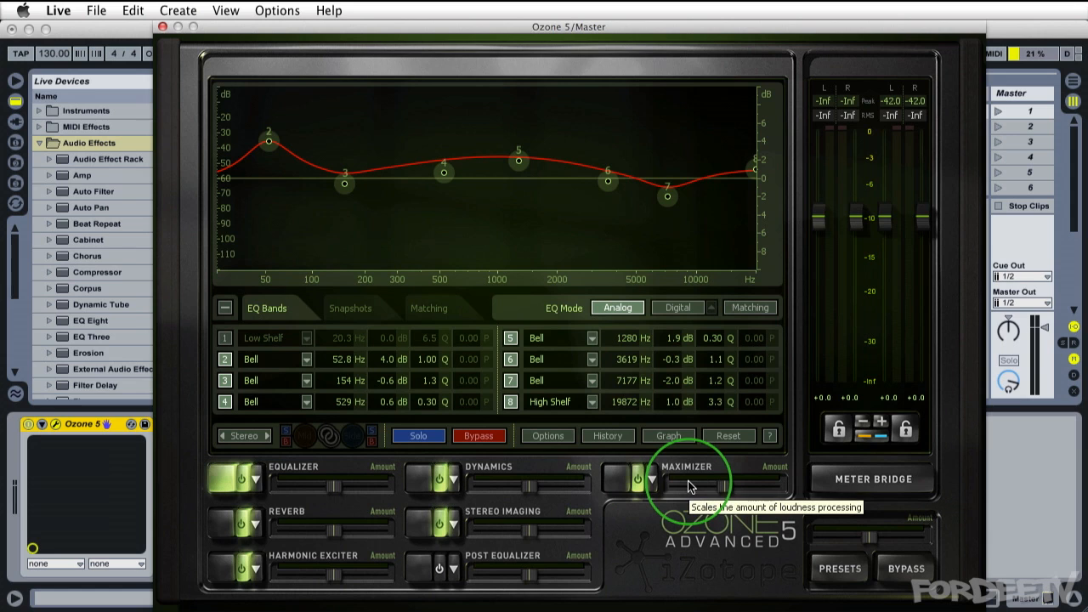
mouse_move(806, 584)
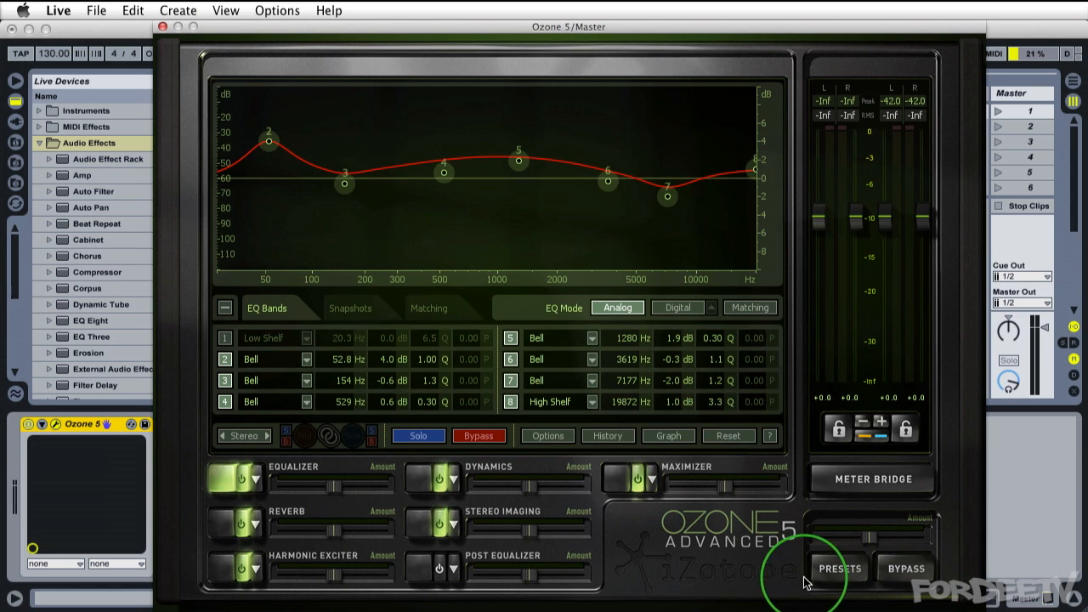
mouse_move(857, 548)
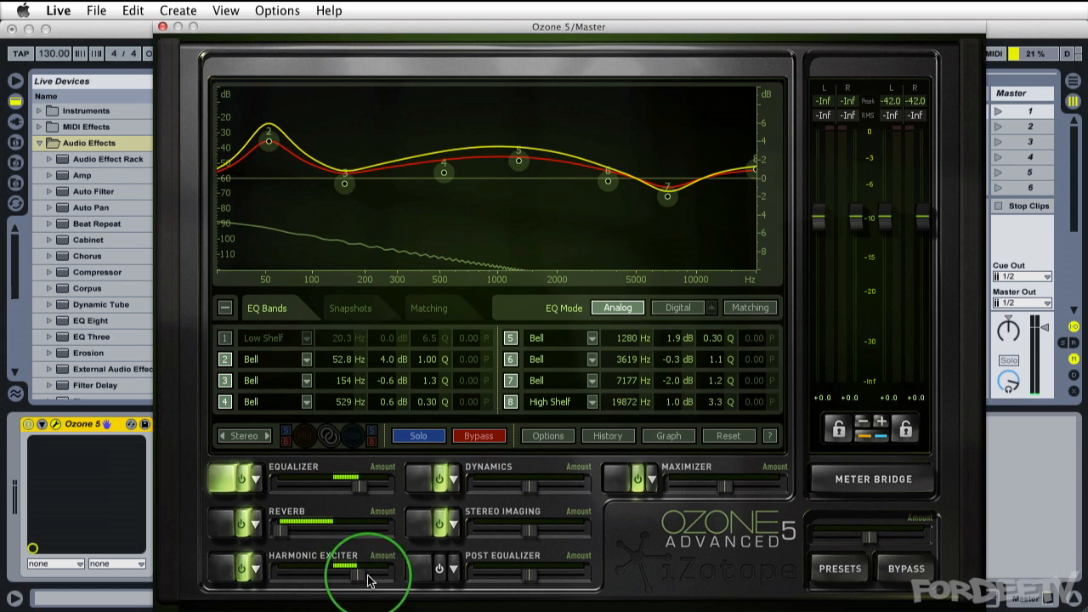
mouse_move(495, 544)
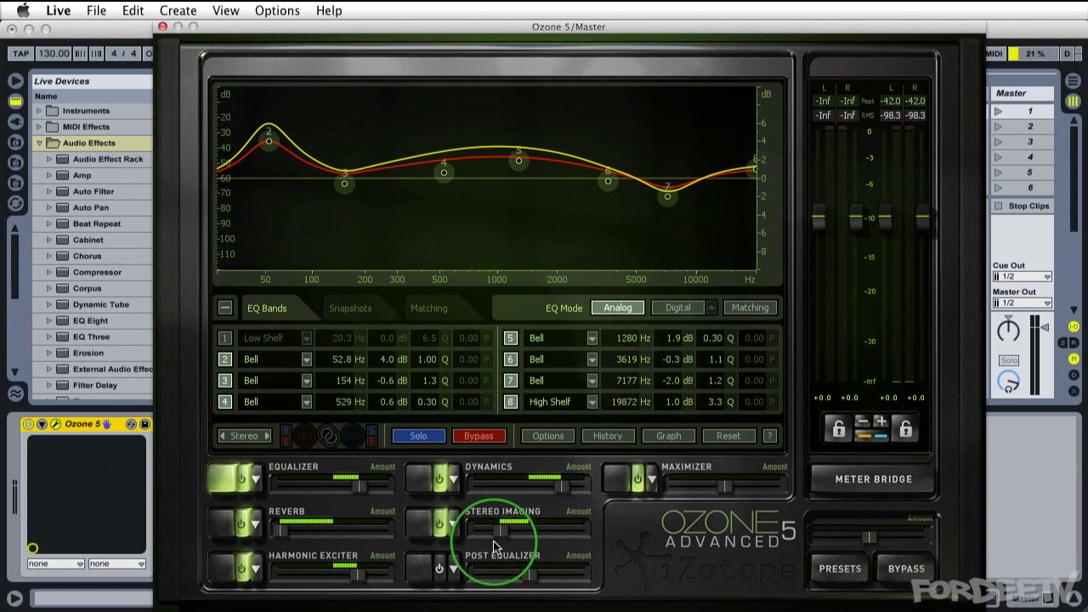
mouse_move(866, 543)
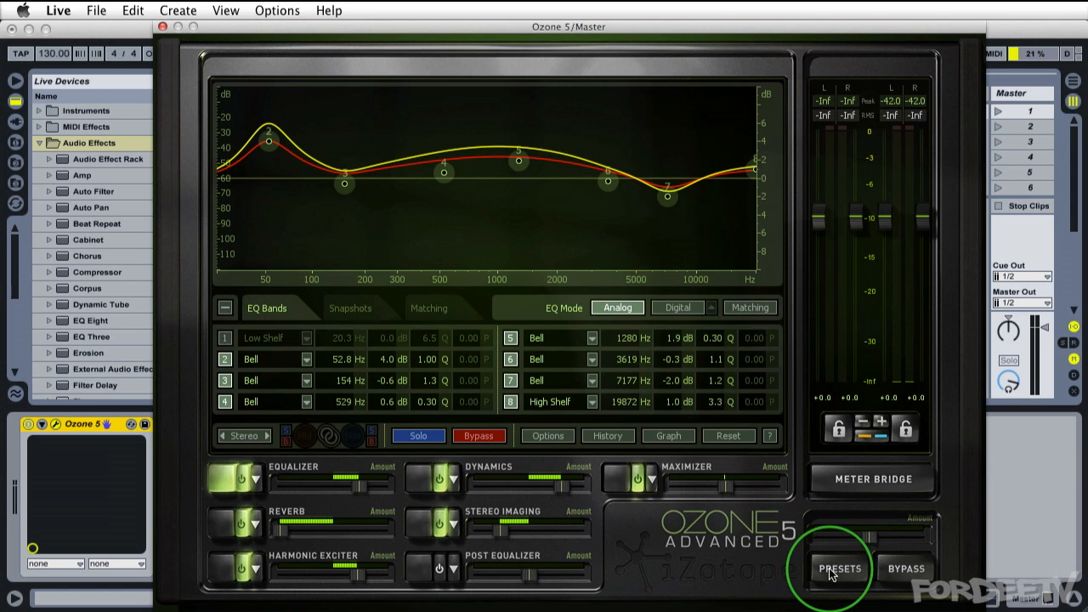
click(839, 569)
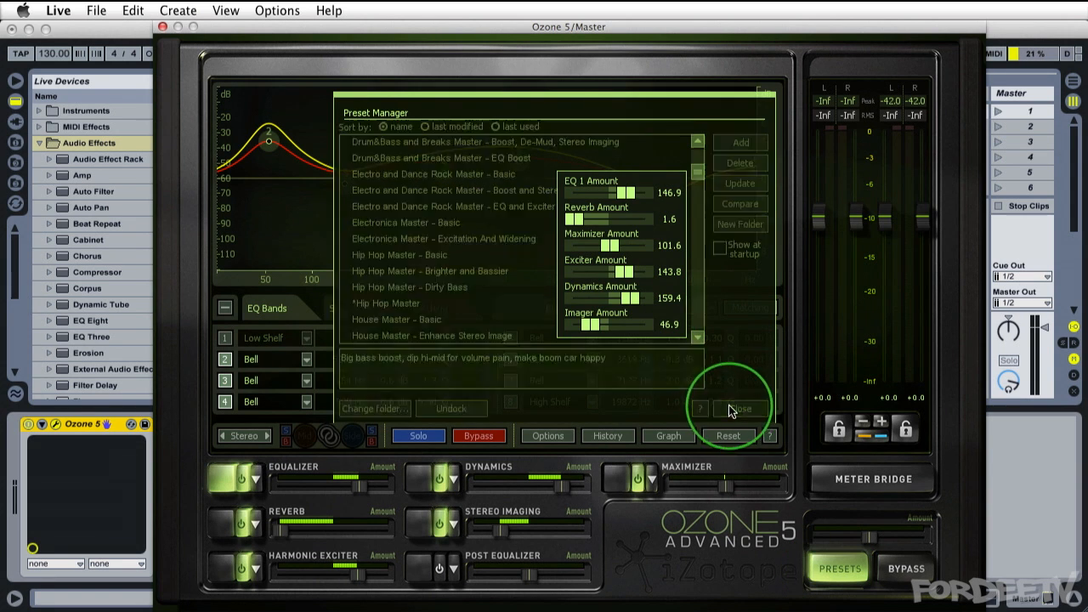
click(740, 408)
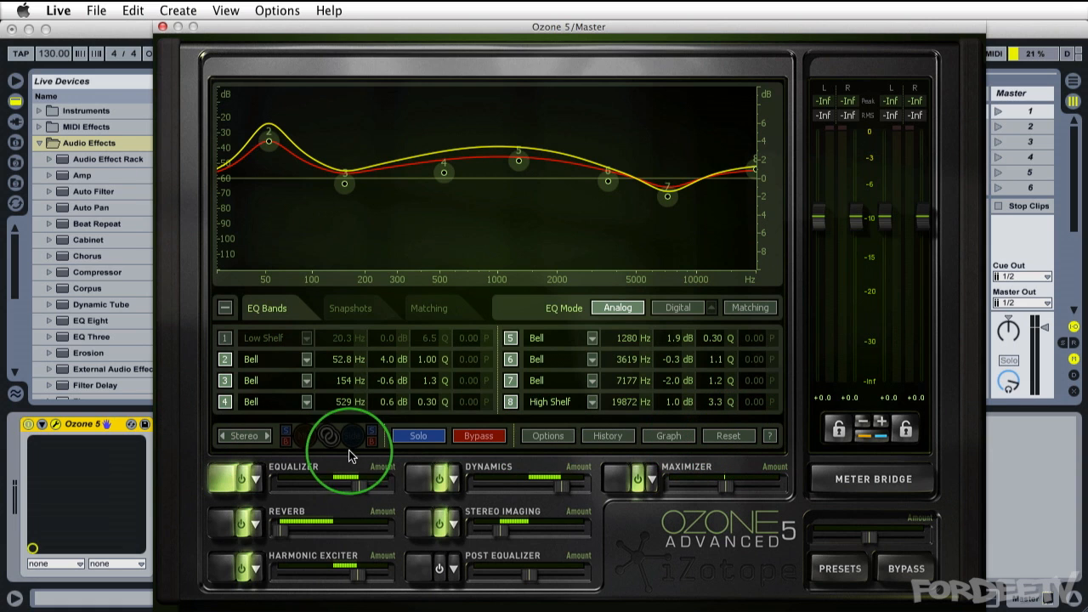
click(440, 478)
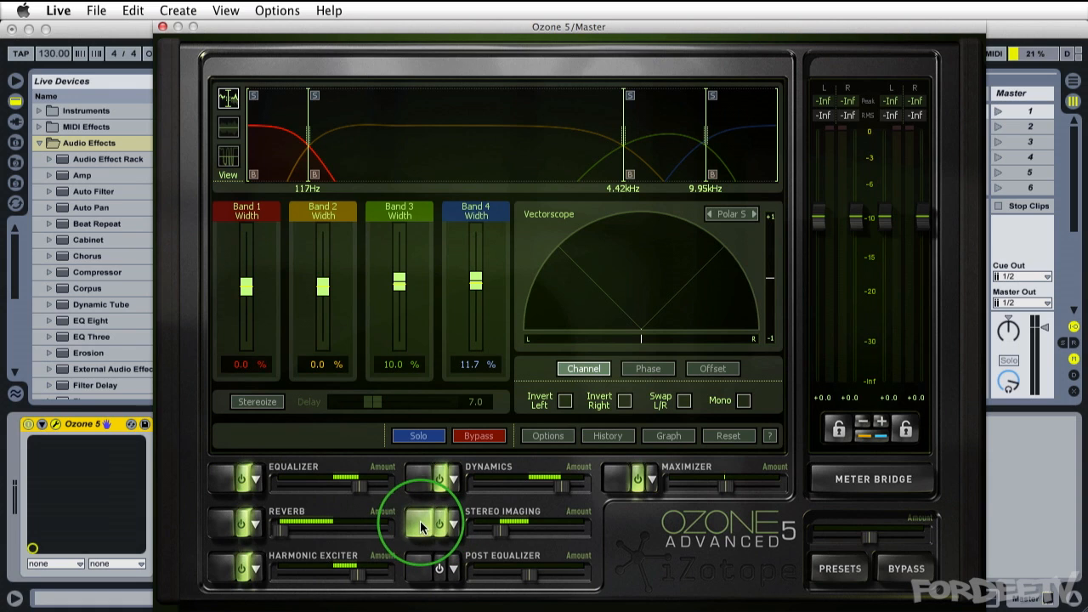
mouse_move(230, 440)
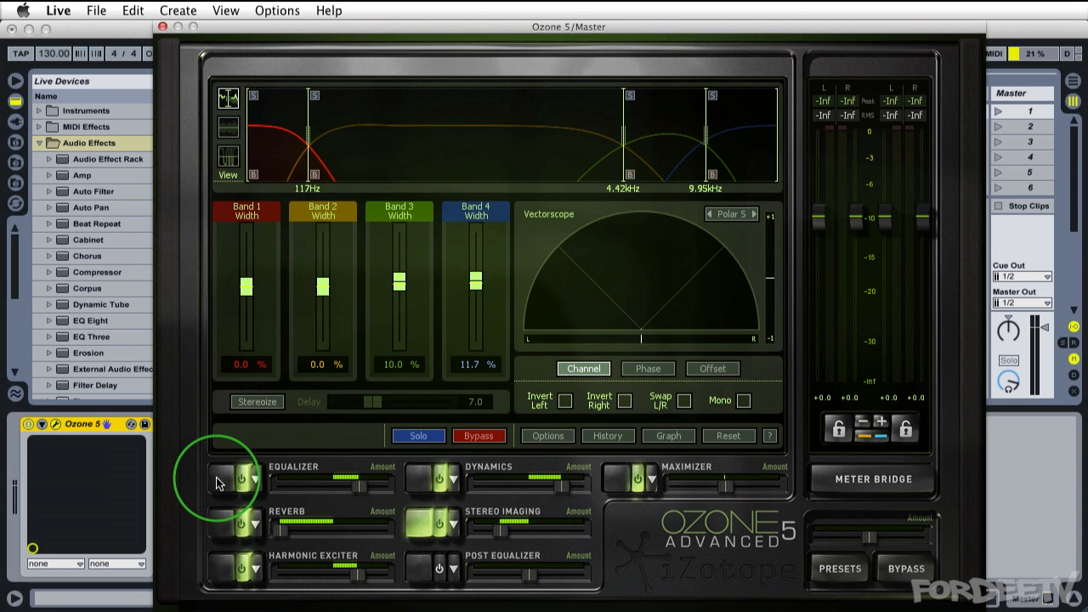
click(242, 479)
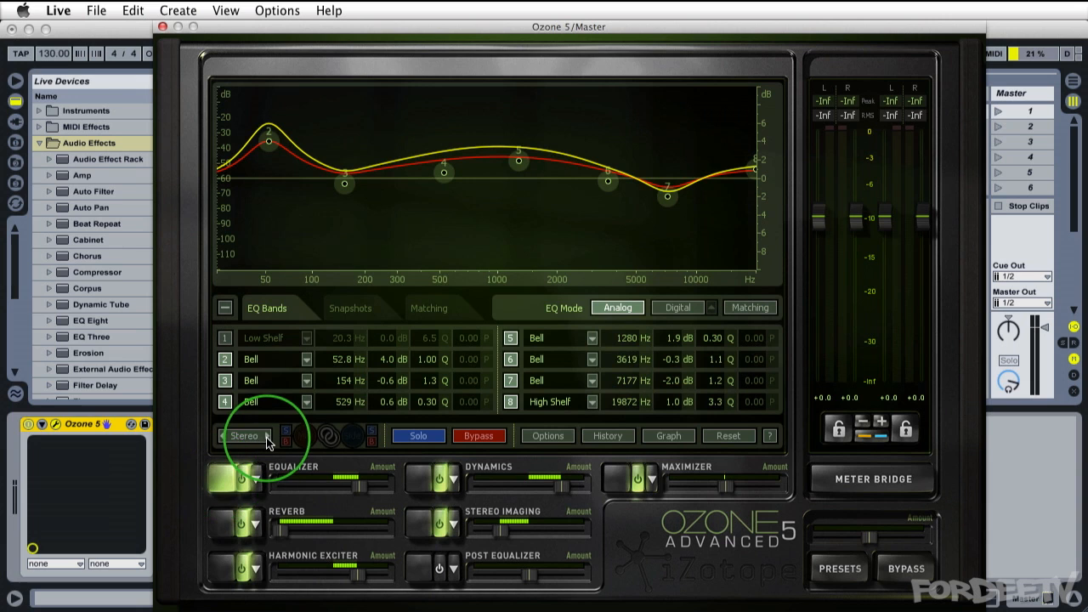
- Toggle the EQ between Mid/Side and L/R, viewing Side then Mid bands
click(244, 435)
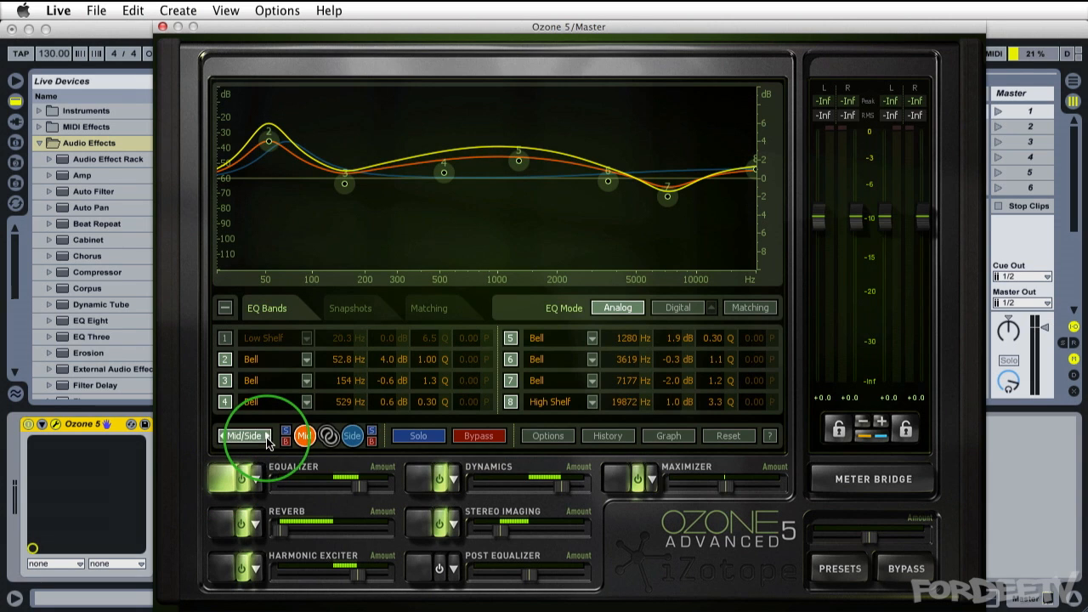
click(245, 435)
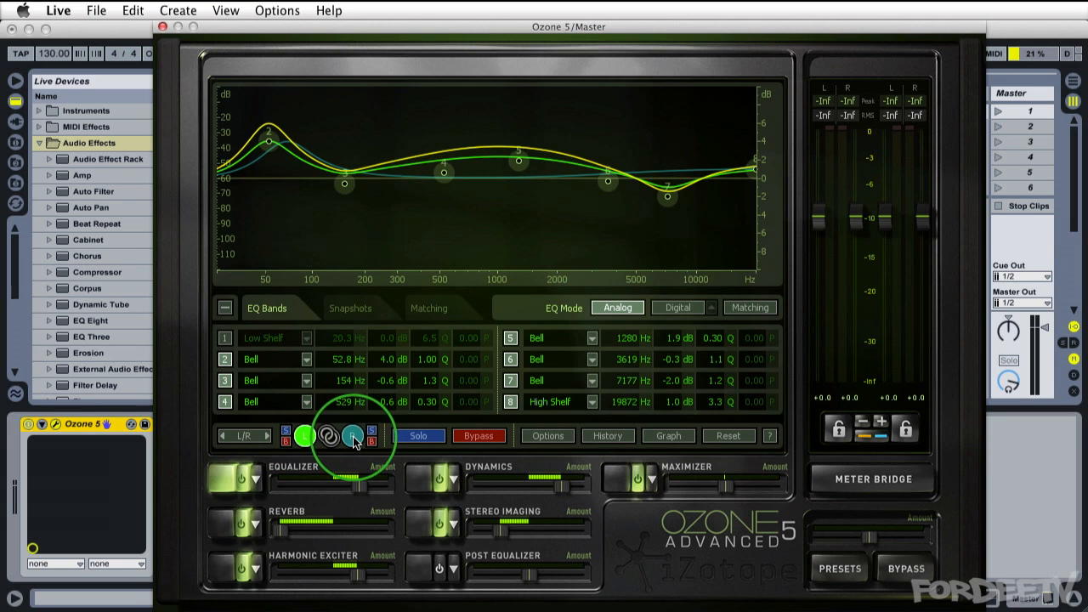
click(305, 436)
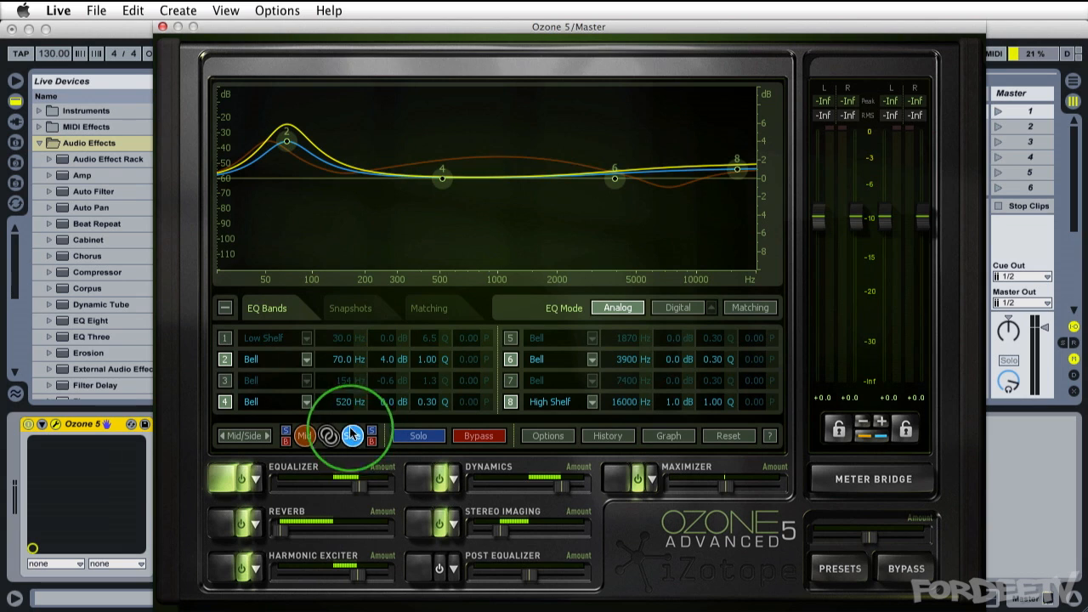
click(303, 435)
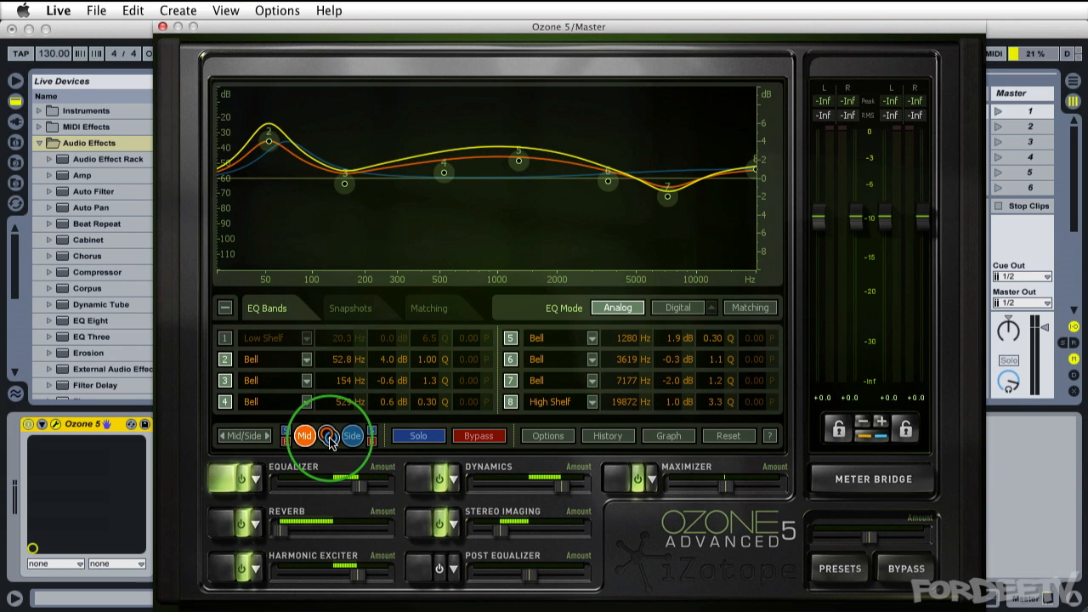
mouse_move(327, 436)
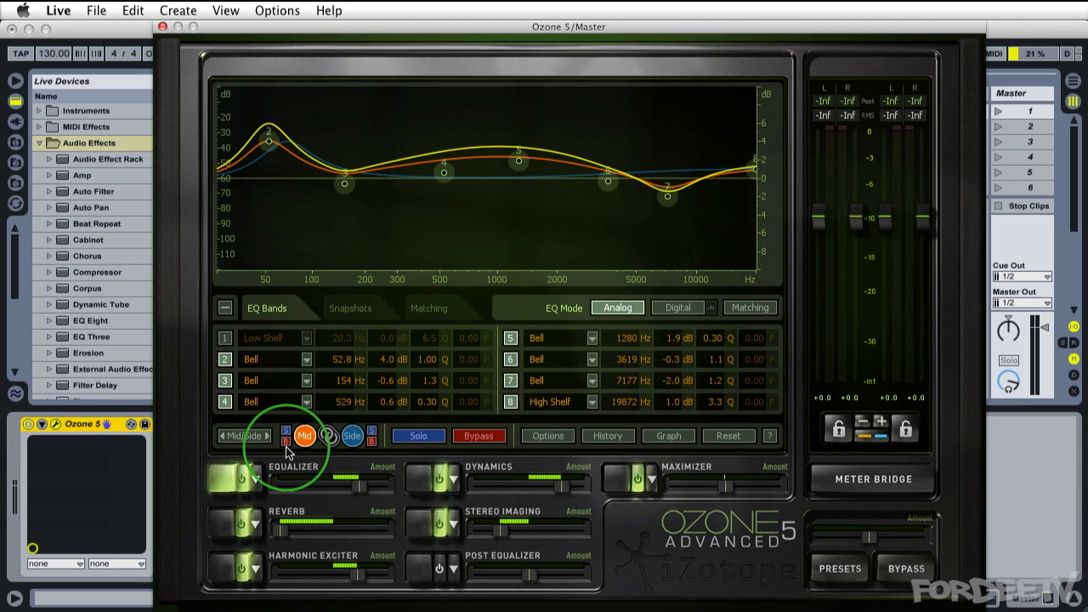
- Bypass the EQ Mid channel and toggle equalizer Solo on and off
click(285, 441)
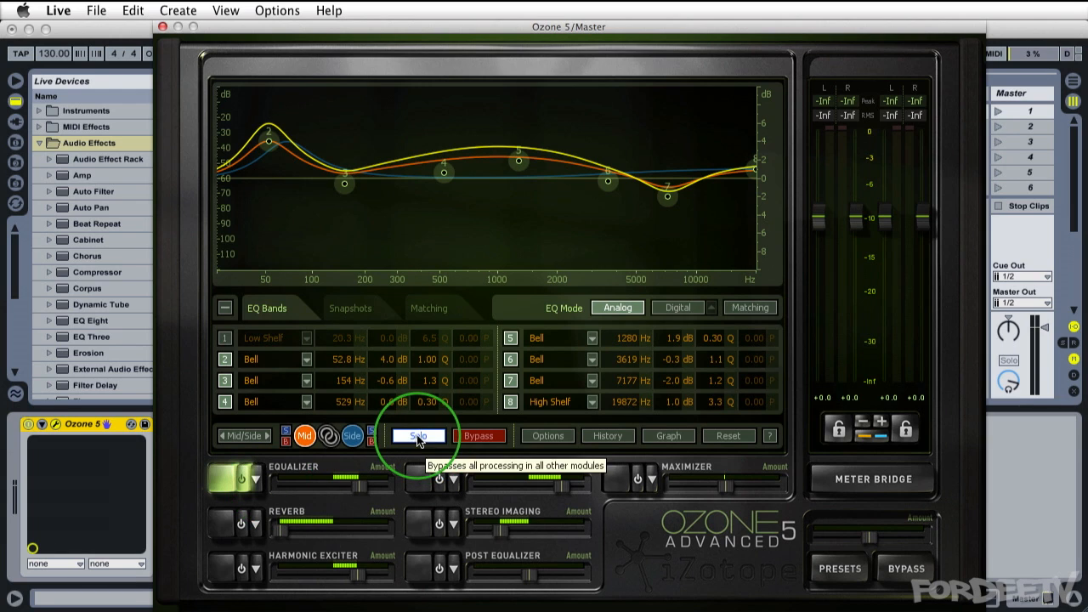
click(417, 435)
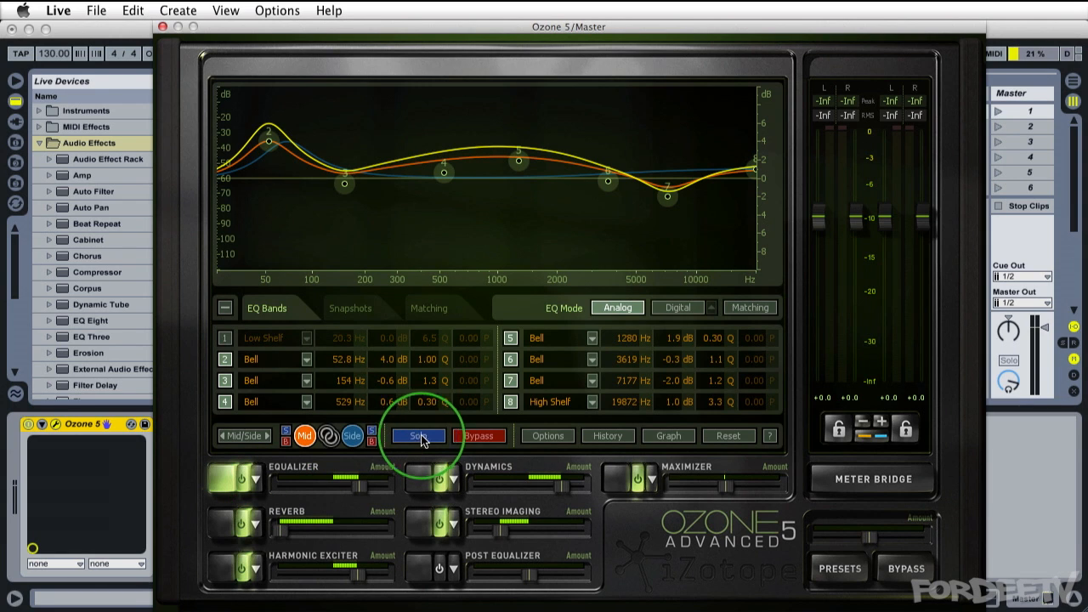
click(417, 436)
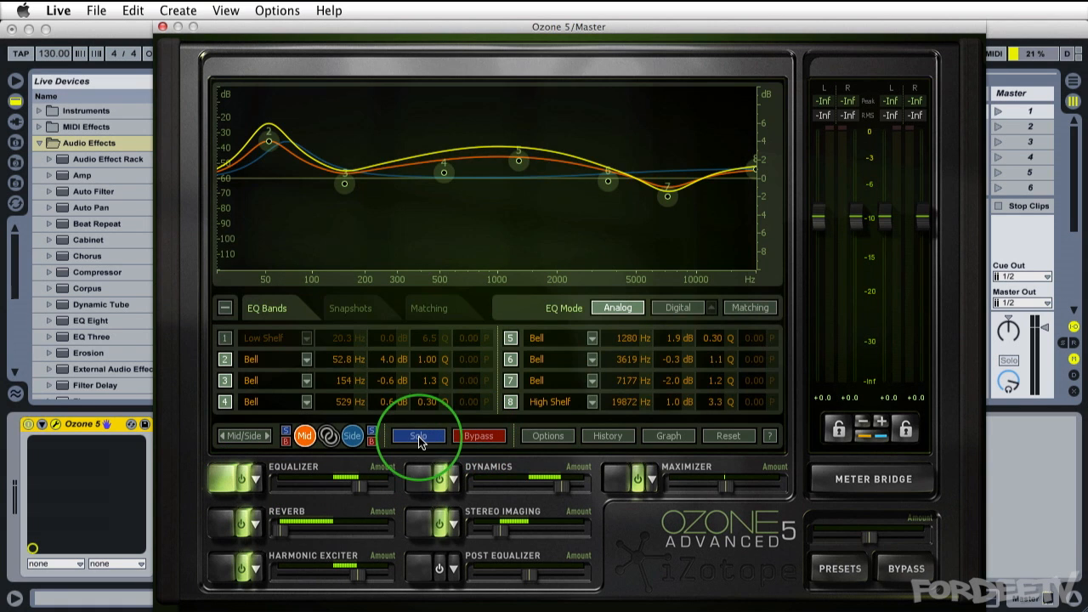
click(417, 436)
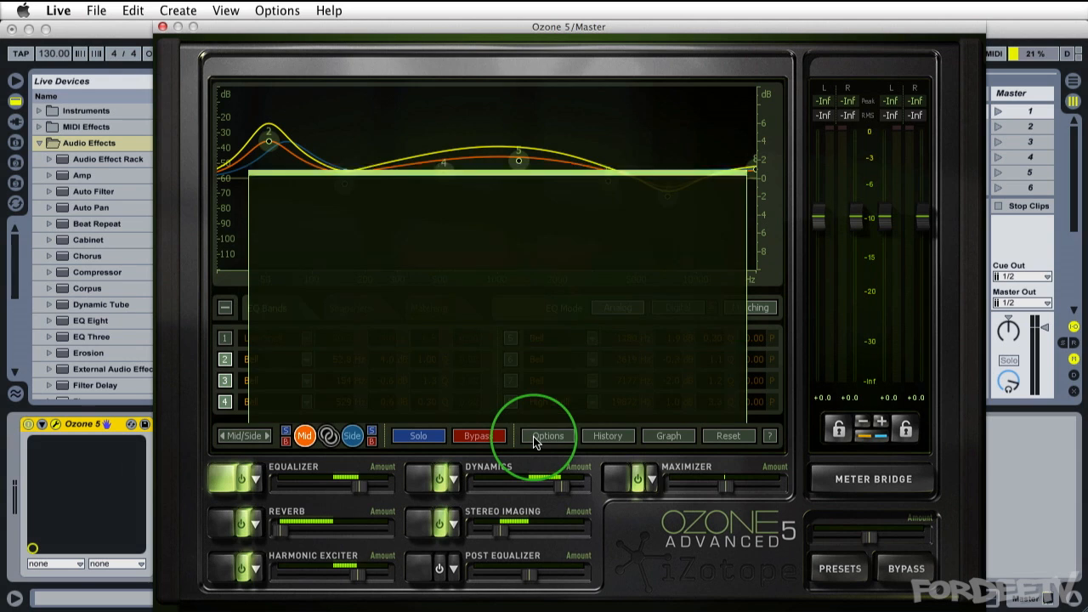
- Open the Options dialog and close it again
click(548, 435)
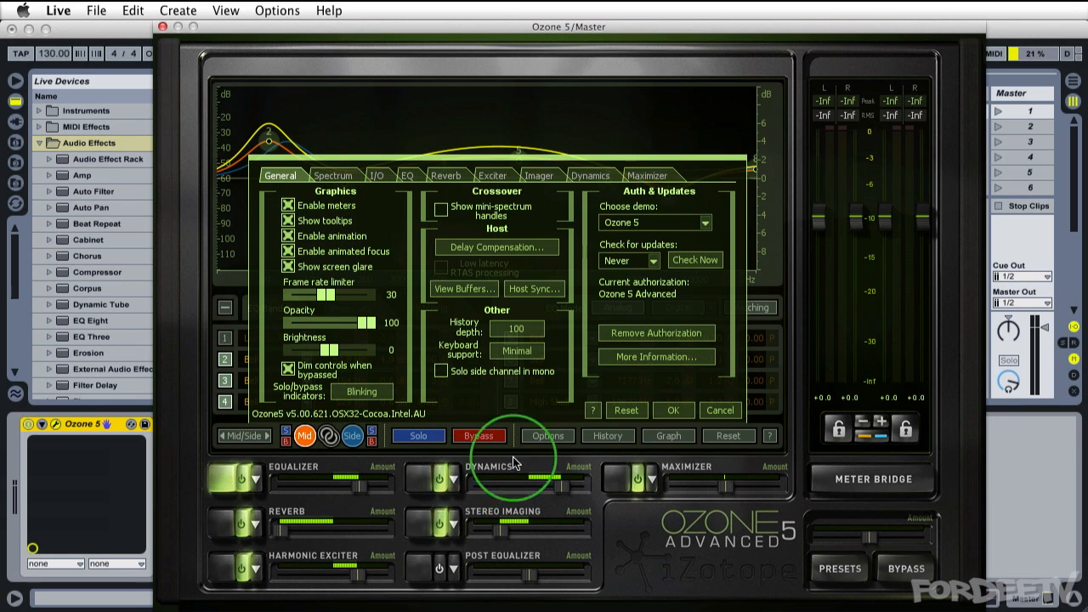
click(547, 436)
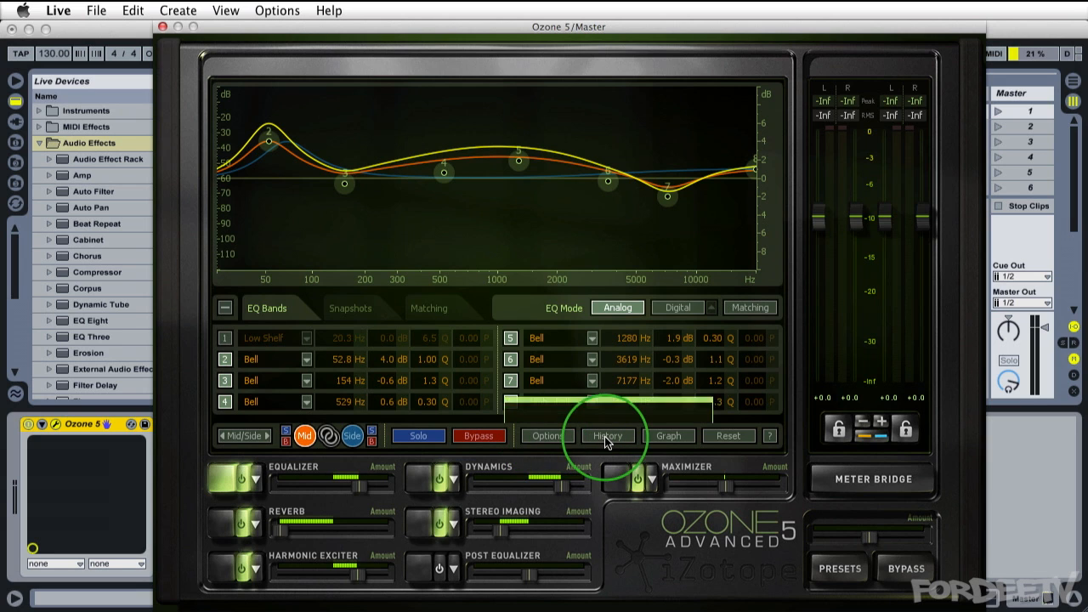
- Open History and revert to the 'EQ: Mid/Side Mode' entry
click(607, 436)
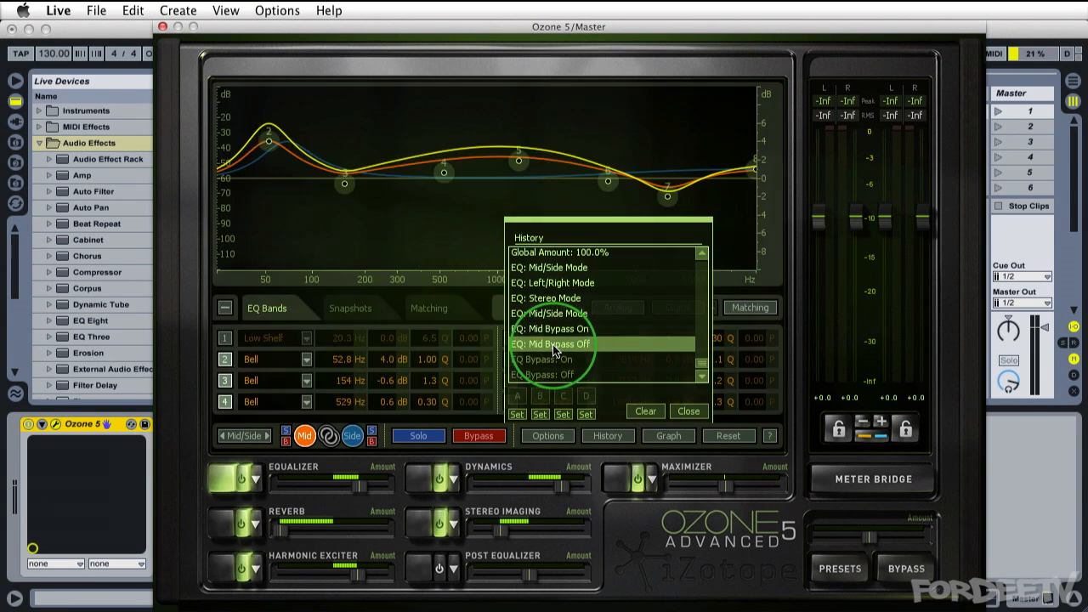
click(554, 313)
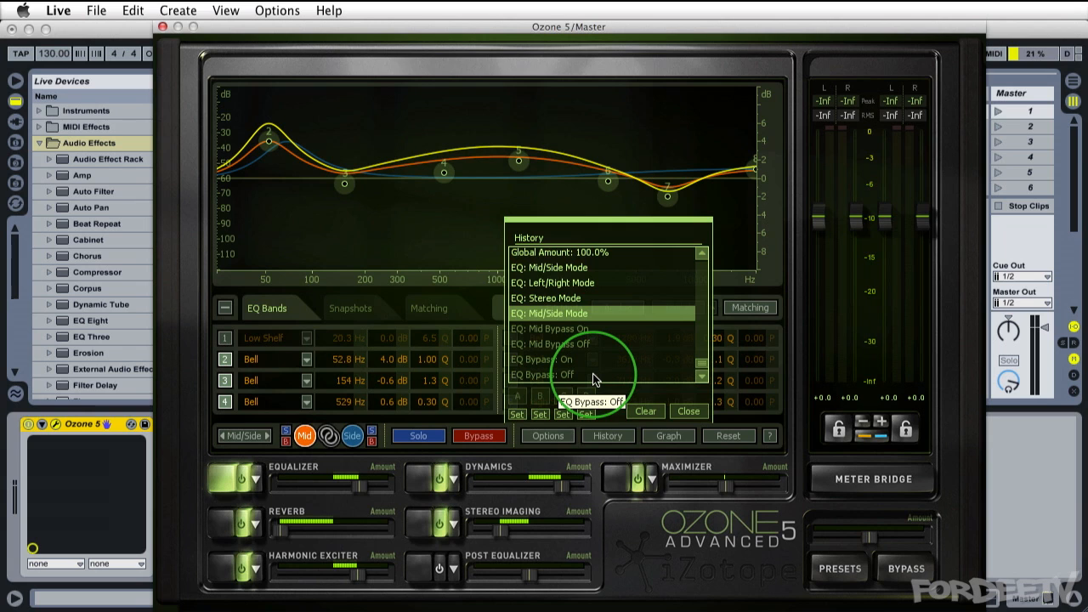
mouse_move(729, 436)
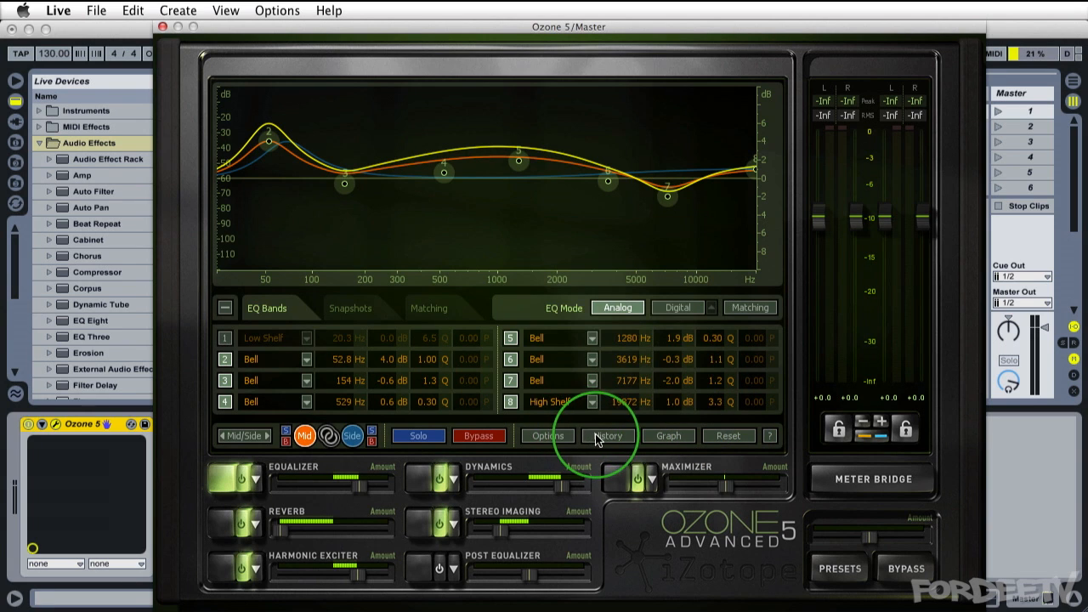
click(669, 435)
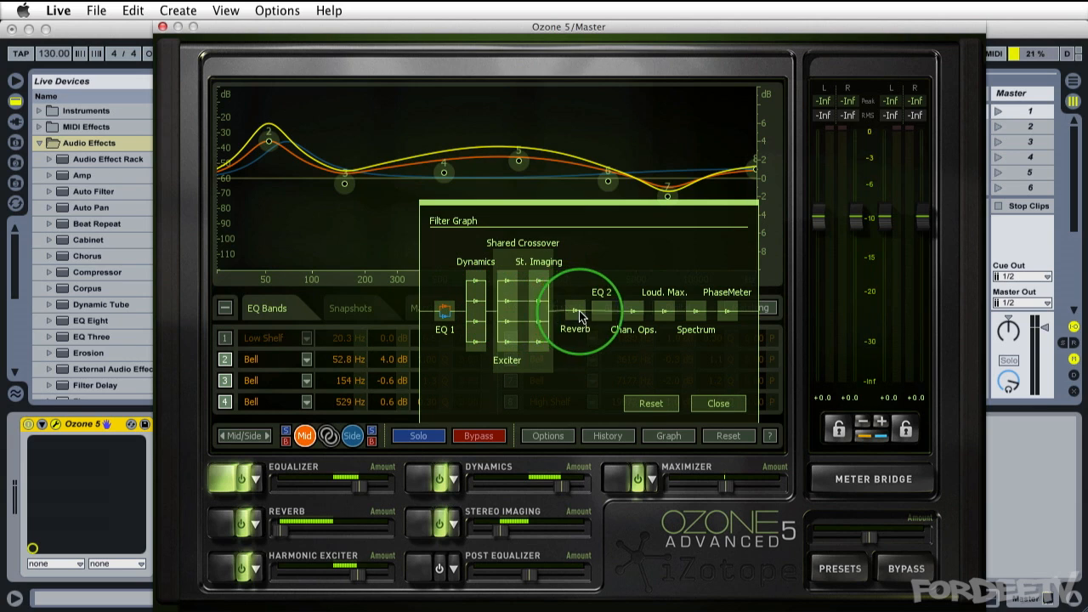
mouse_move(671, 285)
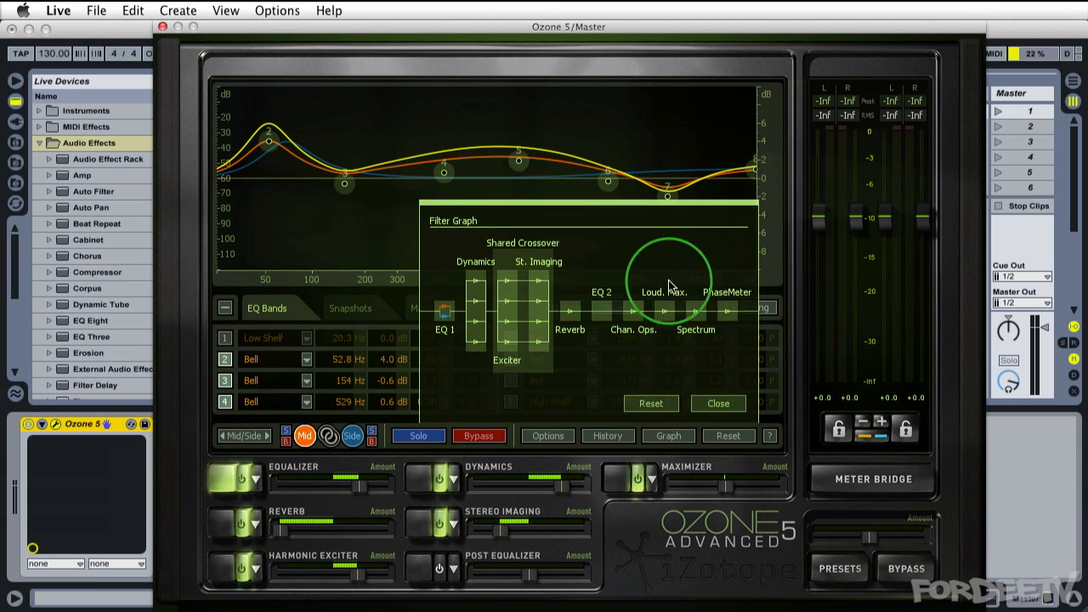
mouse_move(459, 360)
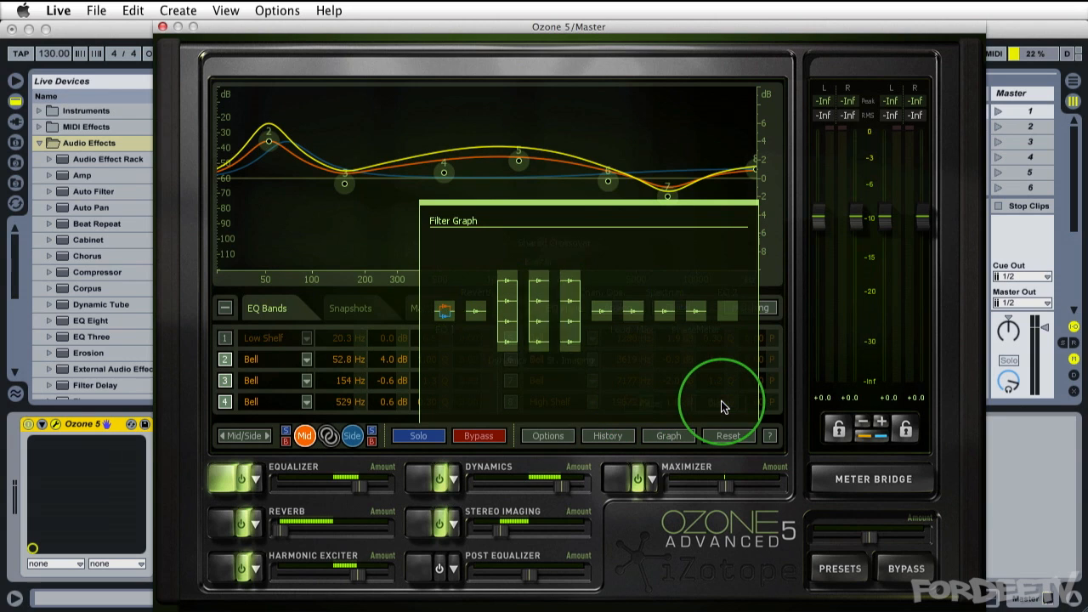
click(668, 436)
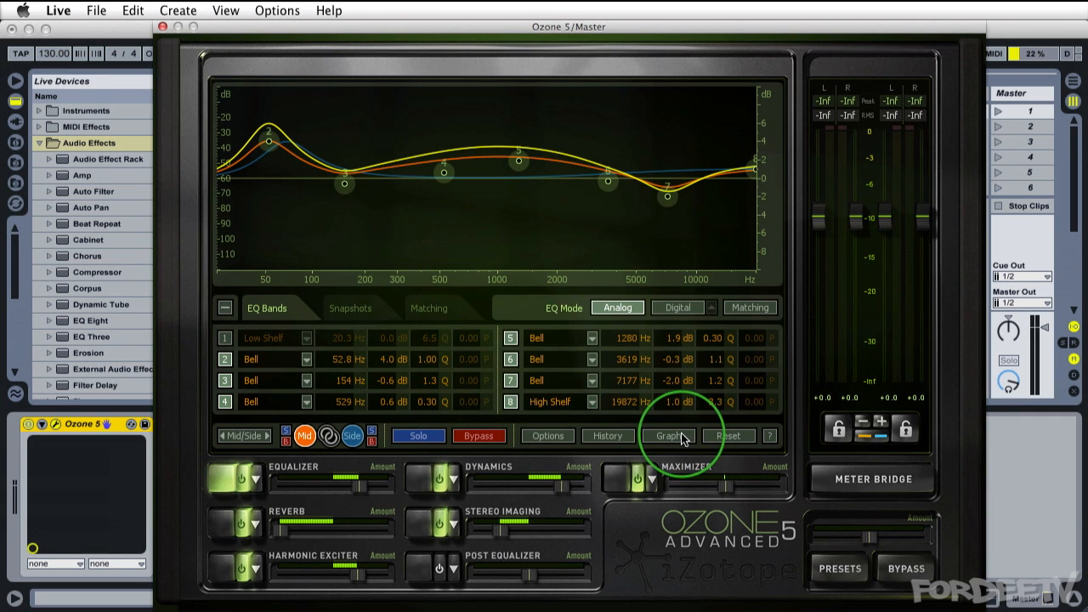
- Reset the Mid EQ bands to 0 dB gains and open equalizer help
click(728, 435)
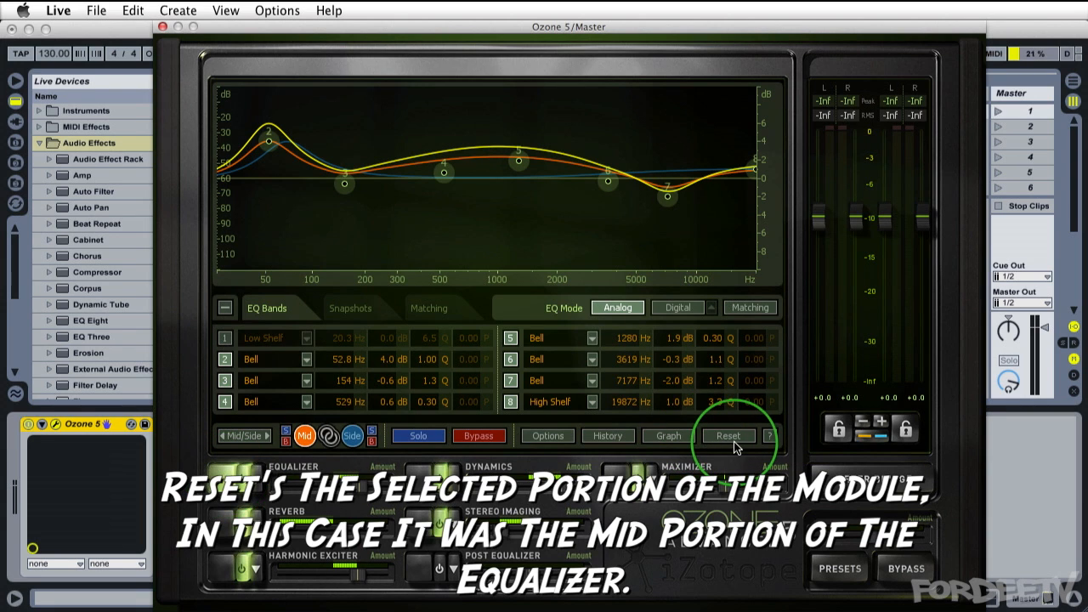
click(728, 435)
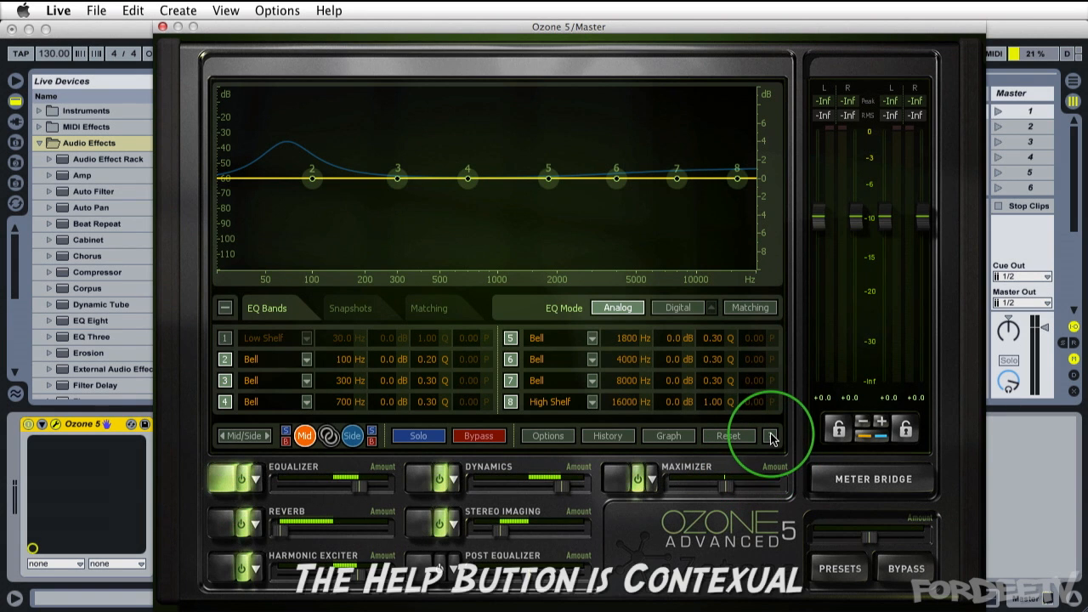
click(769, 435)
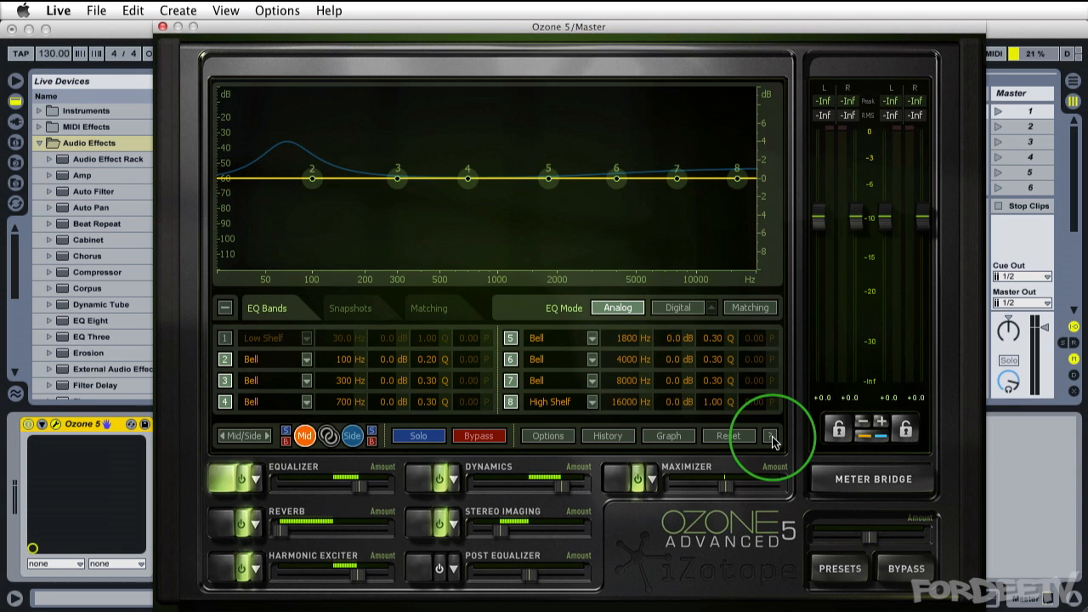
mouse_move(831, 416)
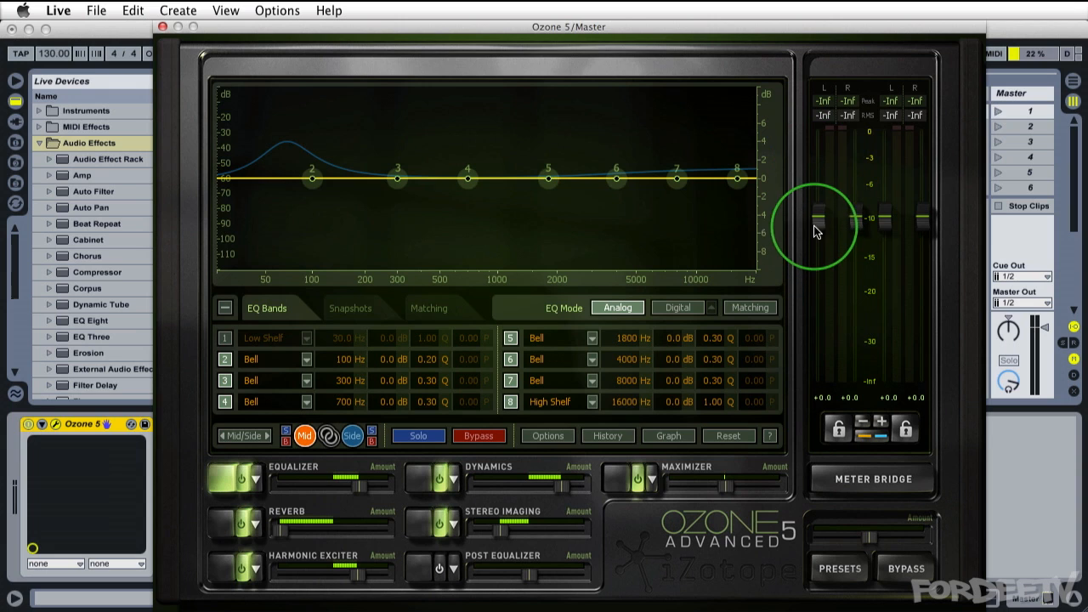
- Drag the linked gain faders until both channels read -0.1 dB
drag(816, 212, 818, 247)
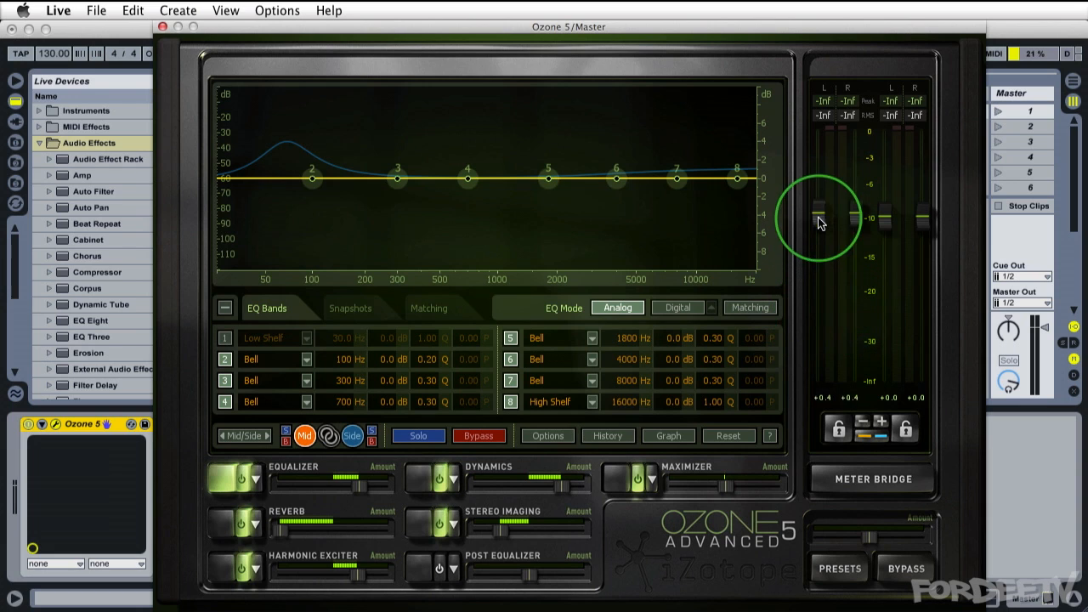
drag(819, 208, 827, 212)
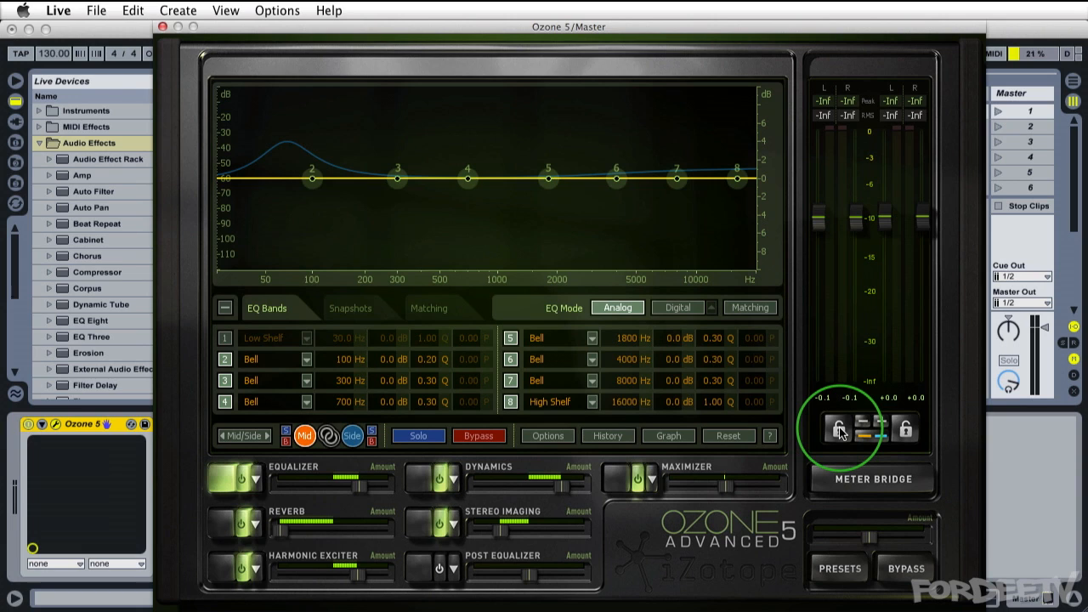
- Unlink the left and right input gains and lower the left input to -1.8 dB
click(835, 428)
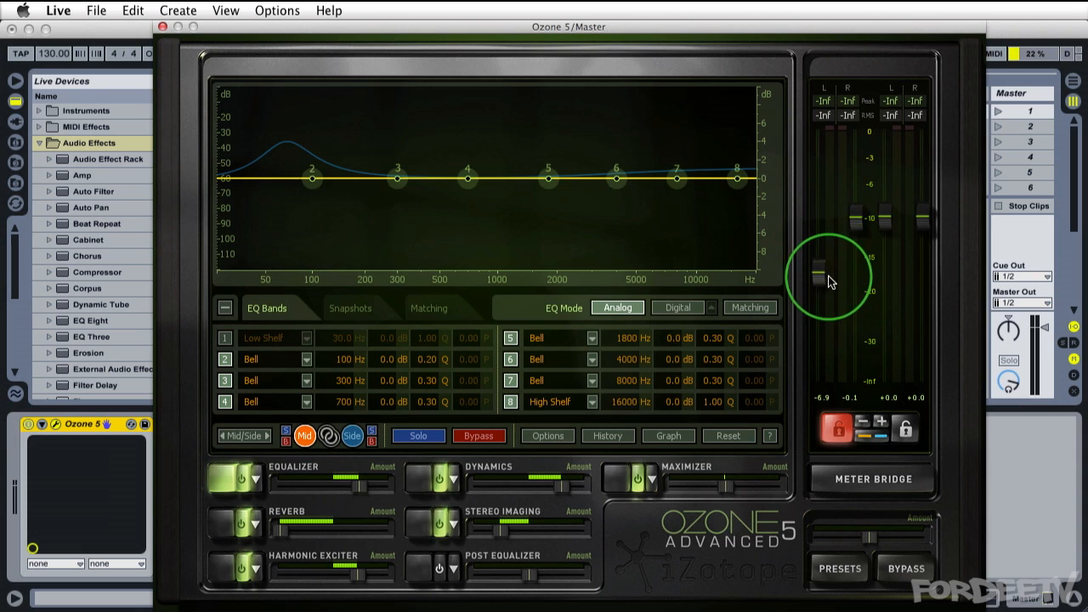
drag(823, 276, 820, 221)
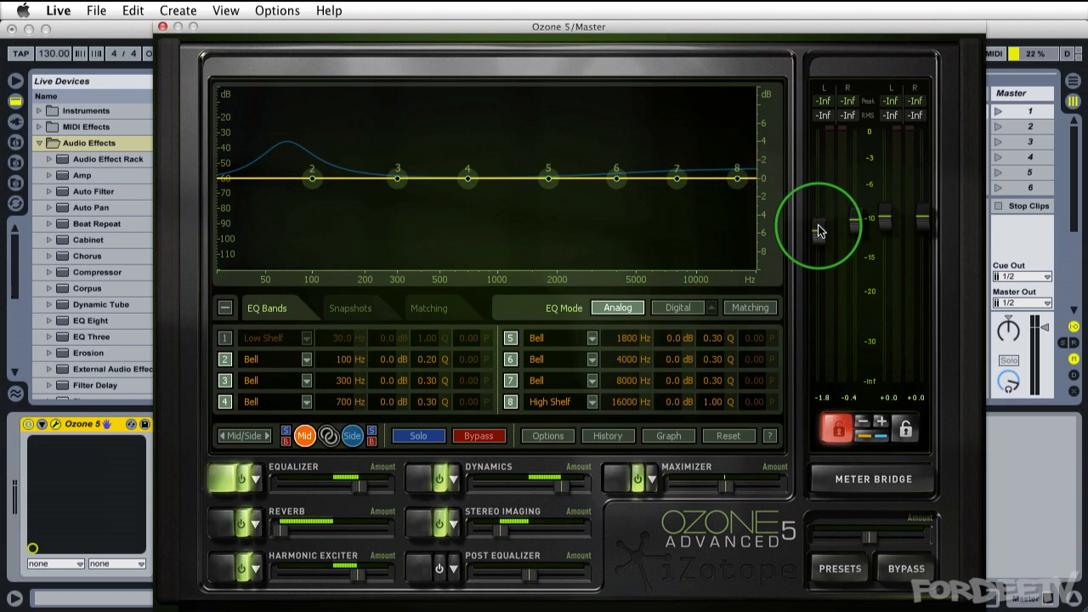
mouse_move(842, 232)
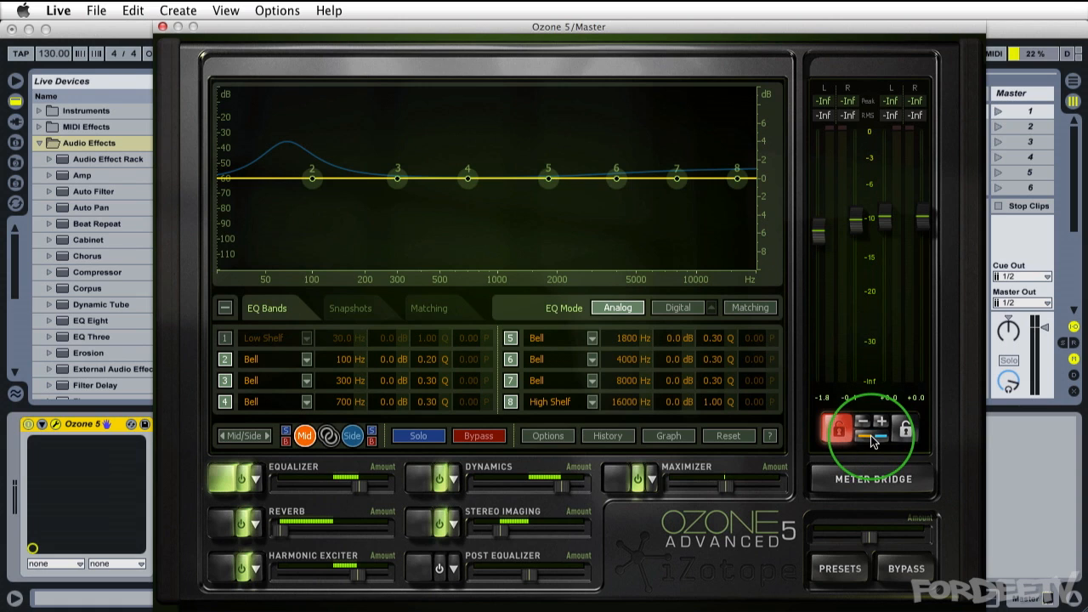
- Relink the left and right input gains, returning both faders to 0.0 dB
click(871, 422)
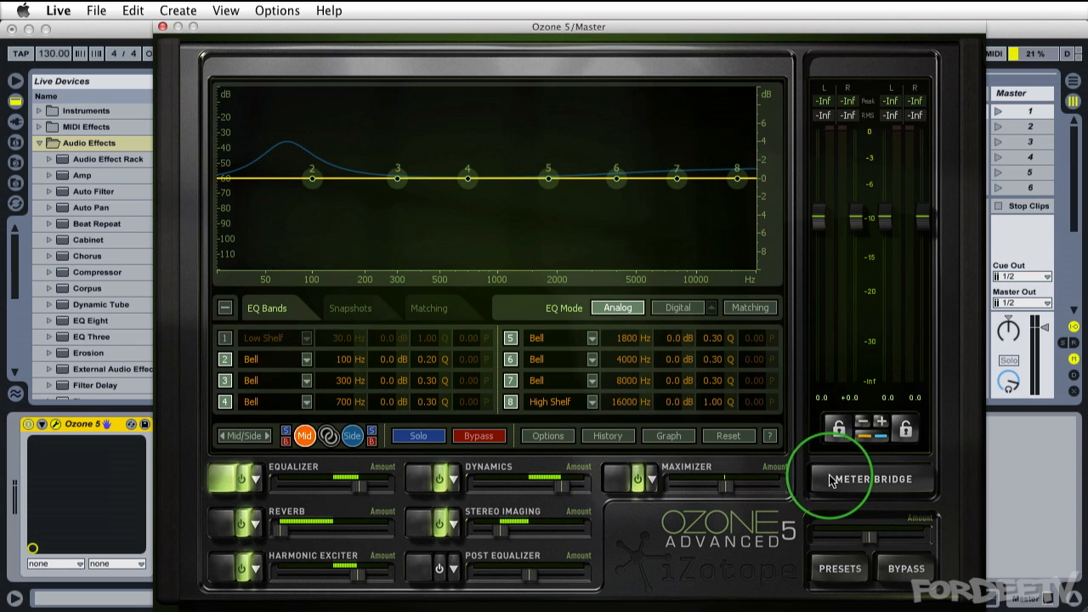
- Open the Meter Bridge and maximize its spectrogram pane to fill the window in 3D
click(870, 479)
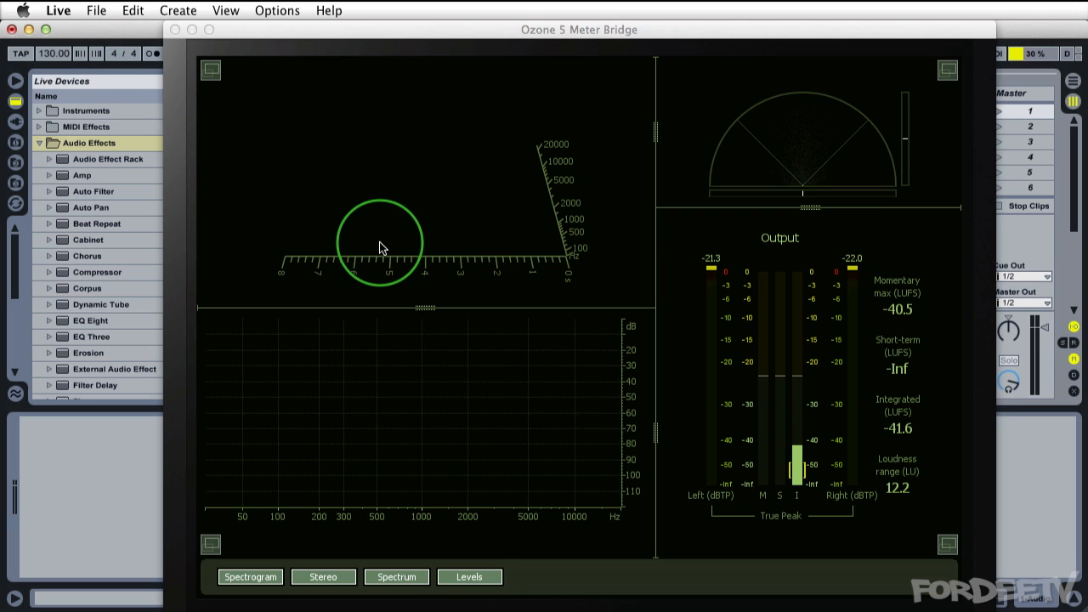
mouse_move(478, 363)
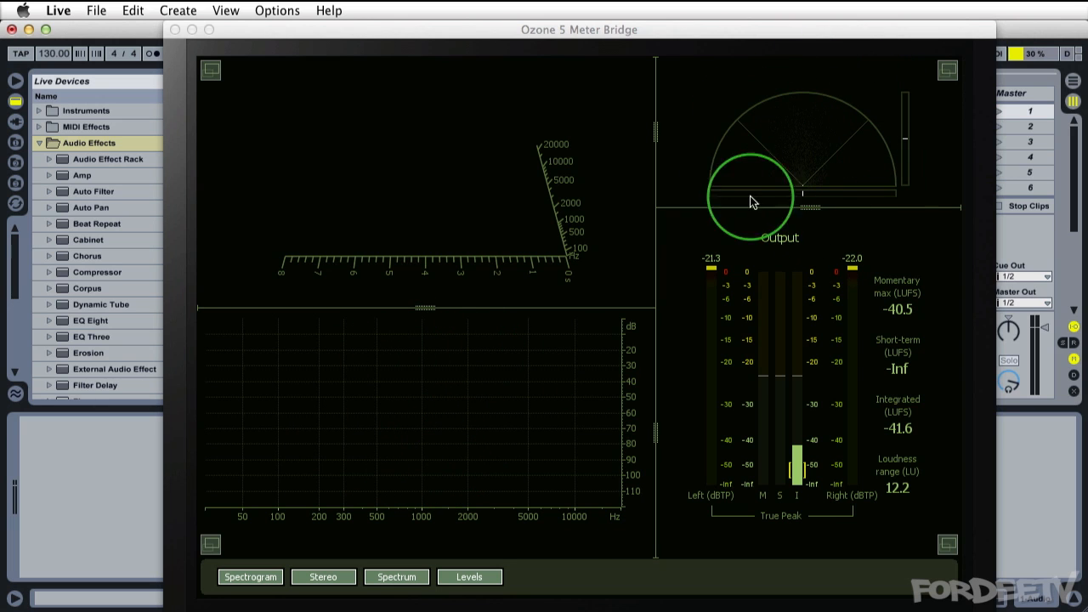
drag(753, 201, 825, 140)
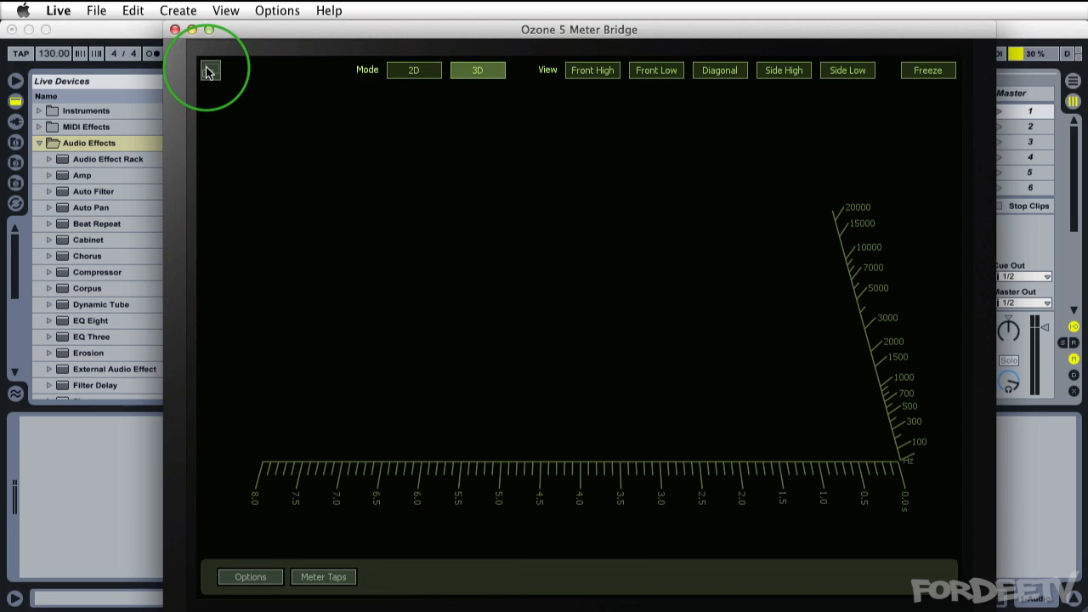
mouse_move(440, 59)
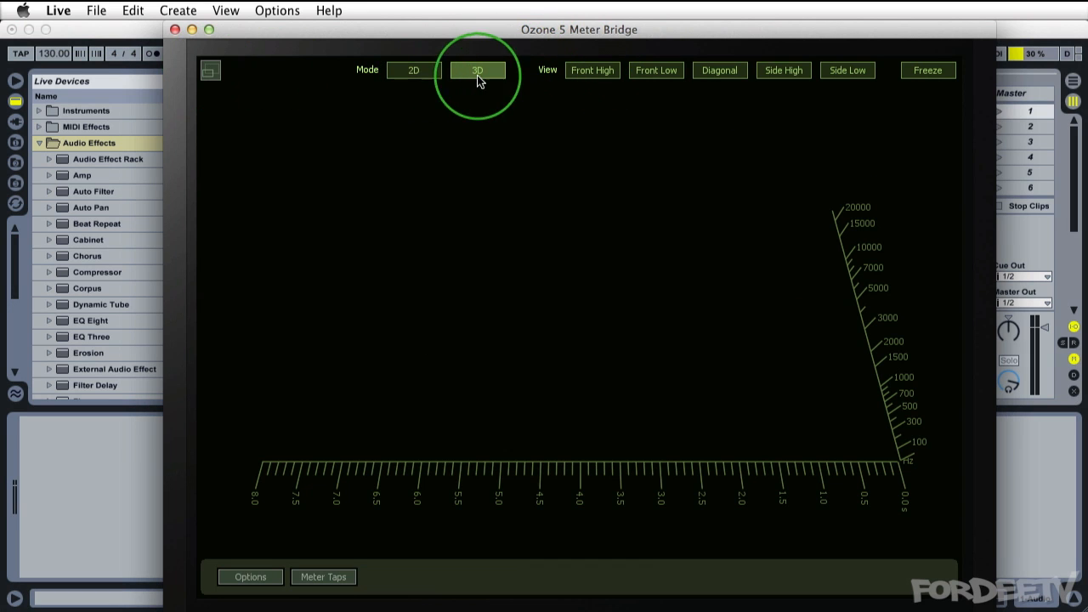
- Switch the spectrogram between 2D and 3D, try the Front High and Diagonal views, and freeze it
click(413, 69)
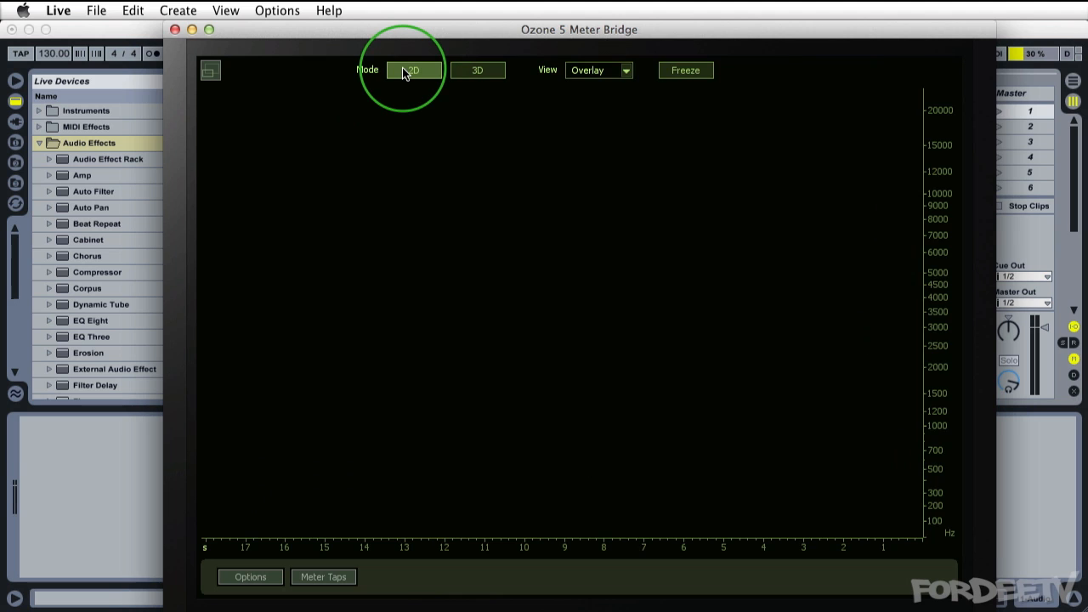
click(477, 69)
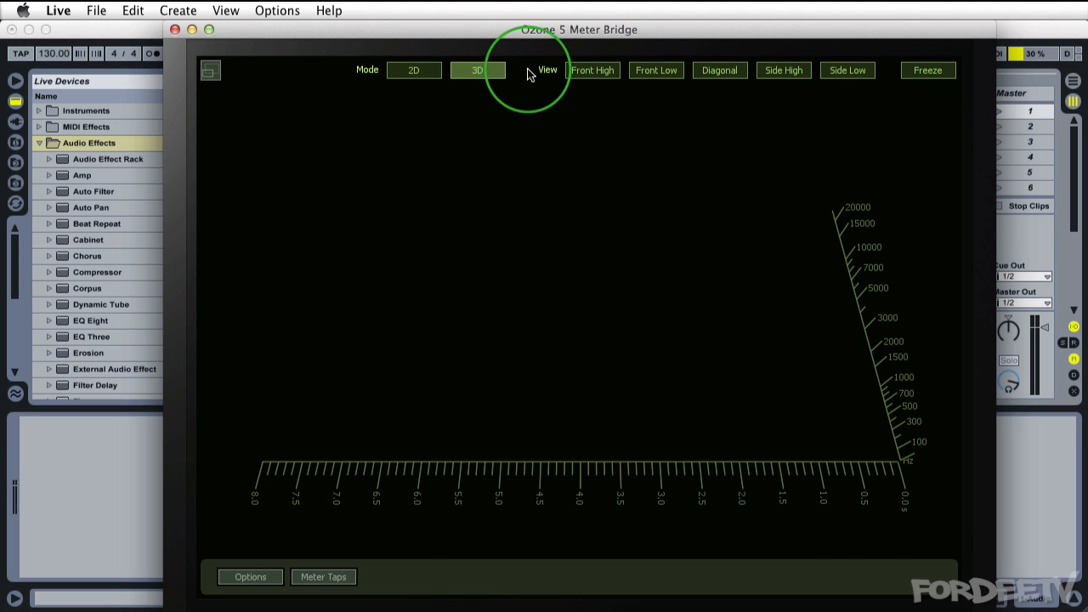
click(656, 70)
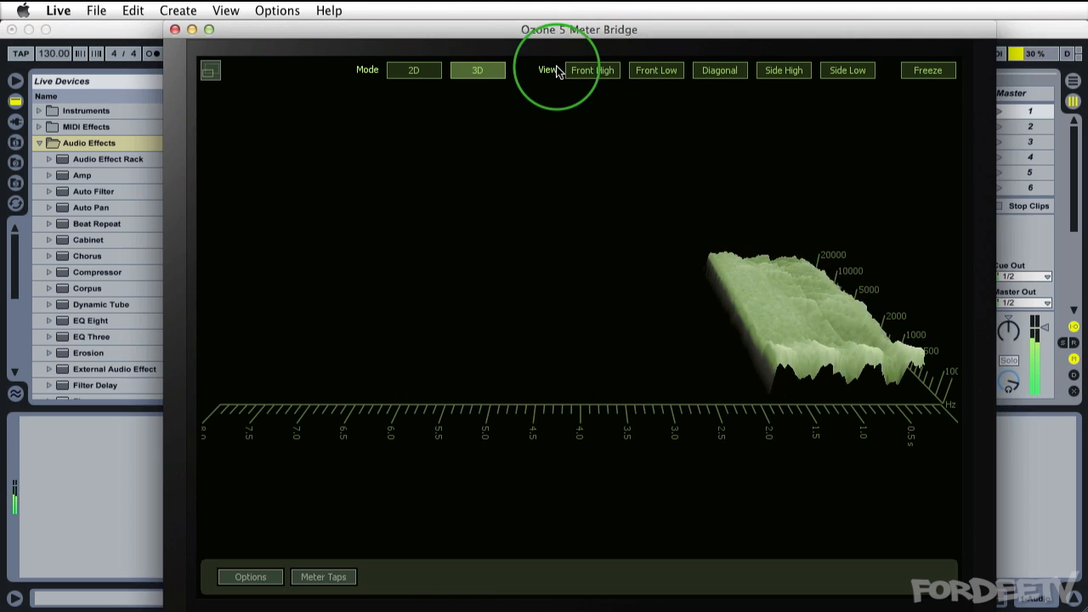
click(719, 70)
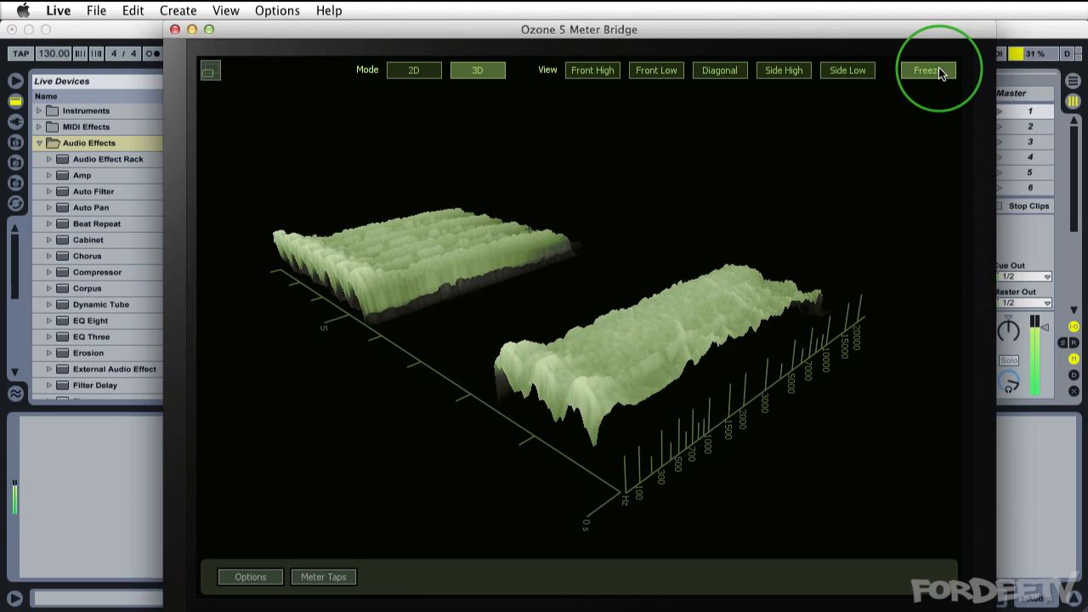
click(927, 70)
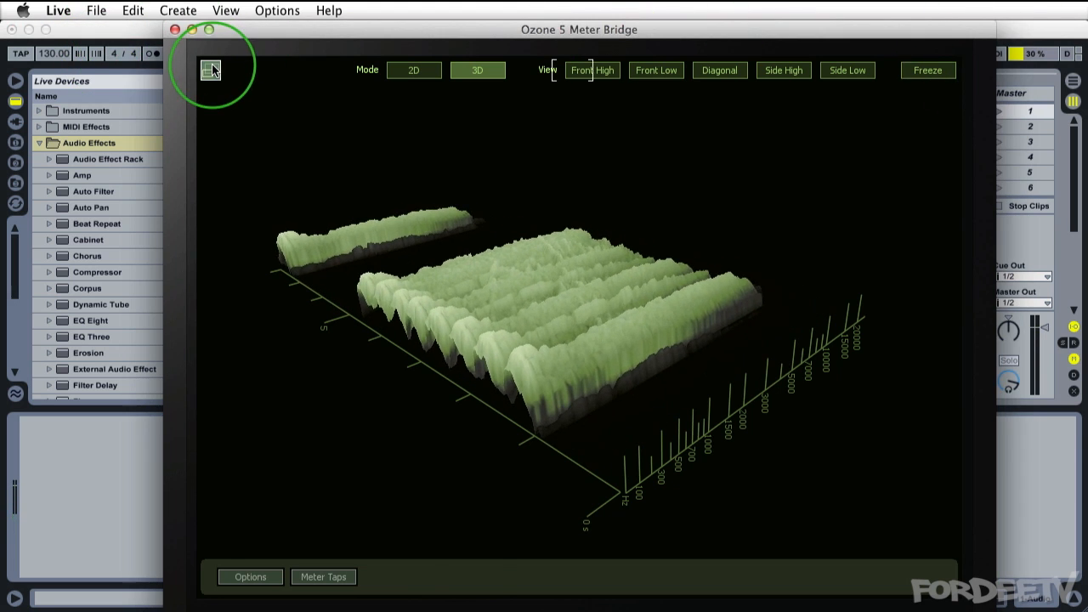
- Restore the multi-pane Meter Bridge layout and toggle the Stereo and Spectrum displays back on
click(210, 70)
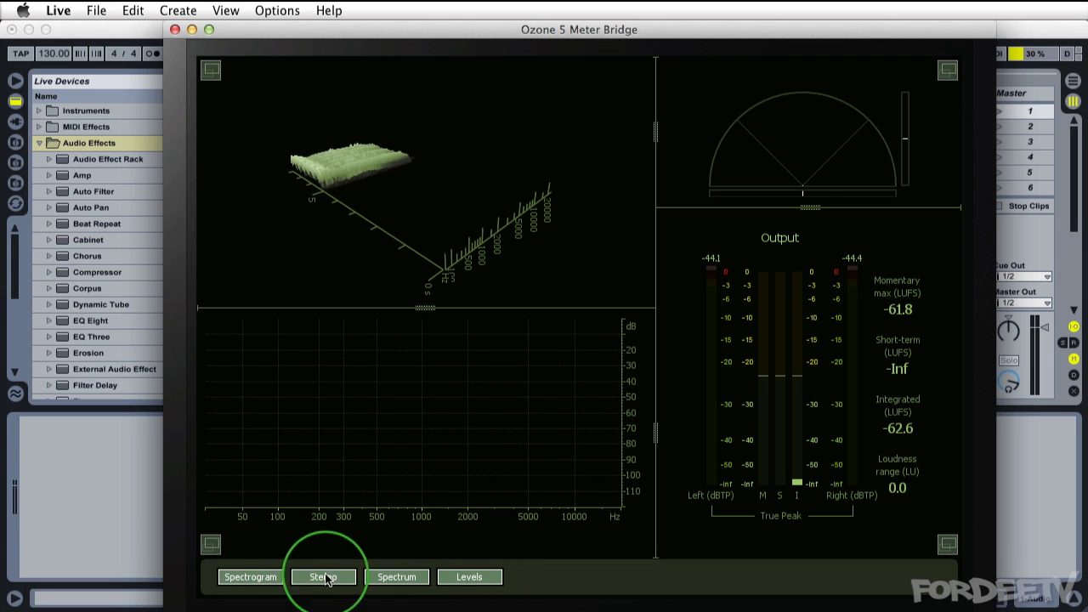
click(396, 576)
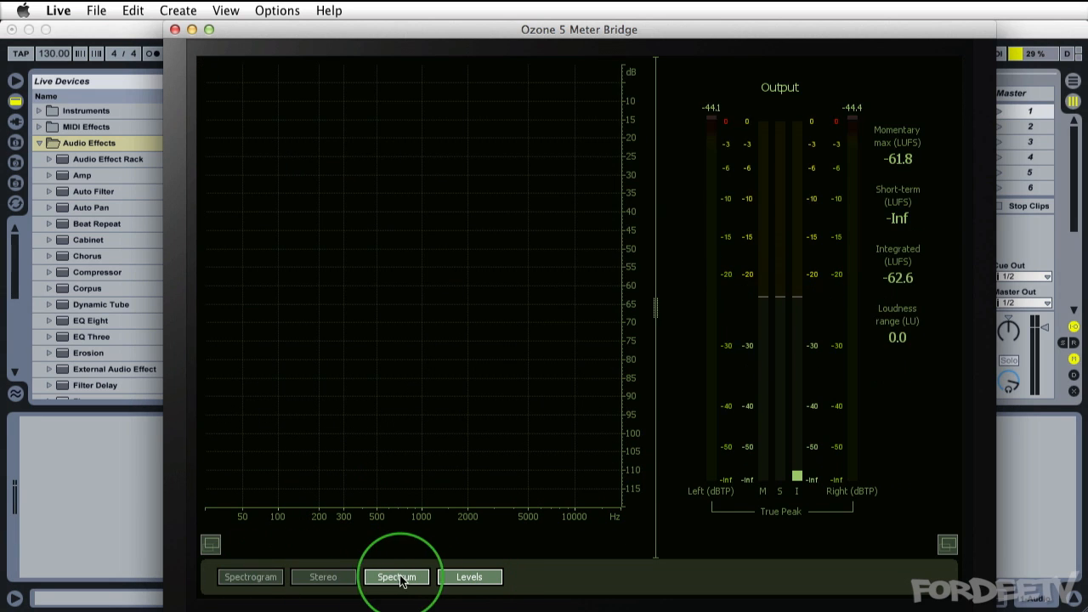
click(469, 577)
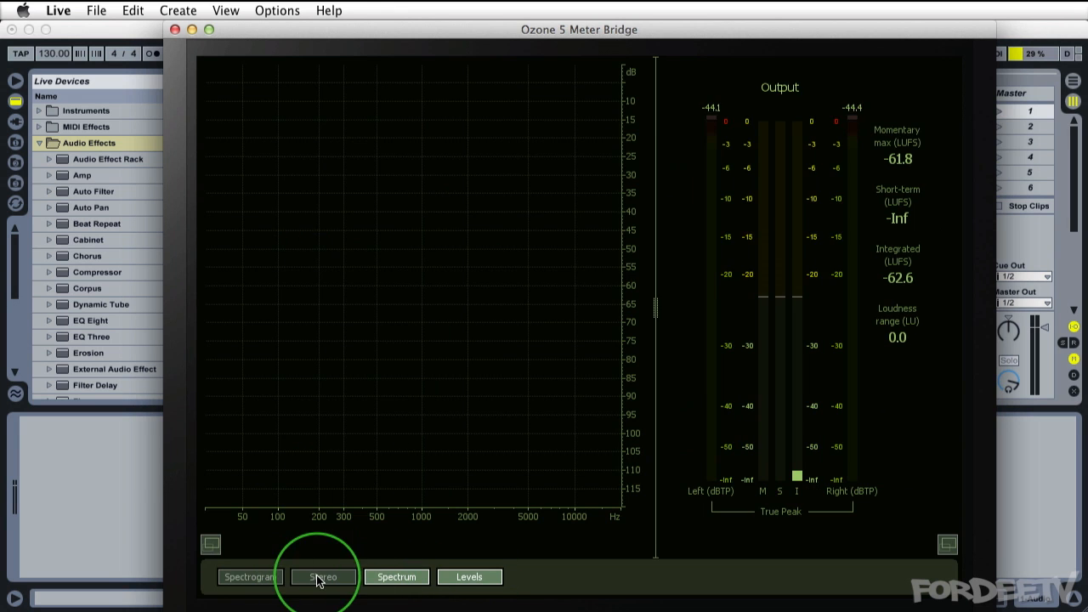
click(322, 577)
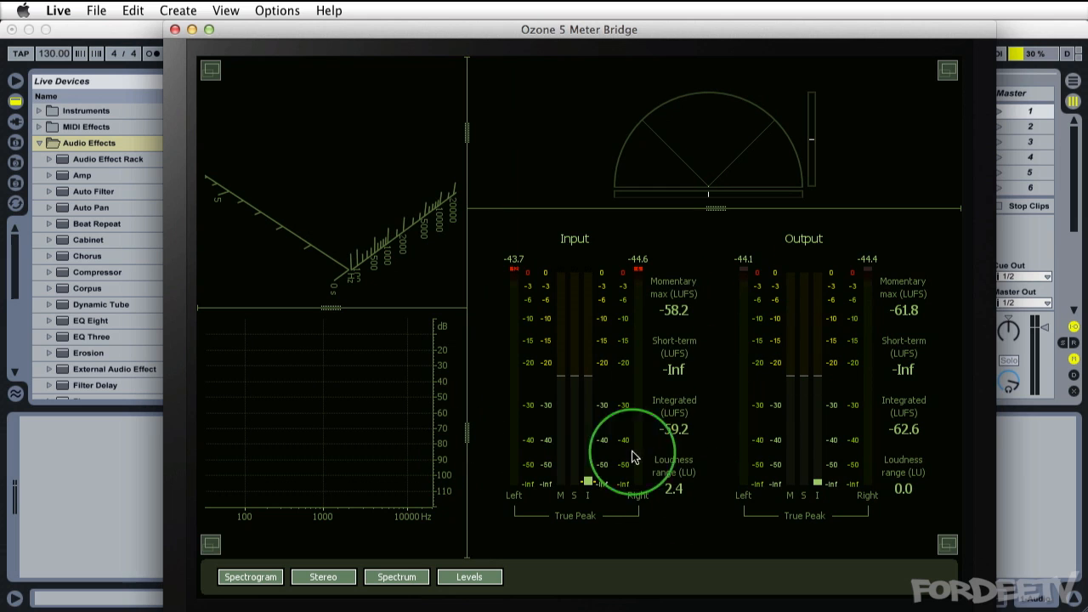
mouse_move(581, 436)
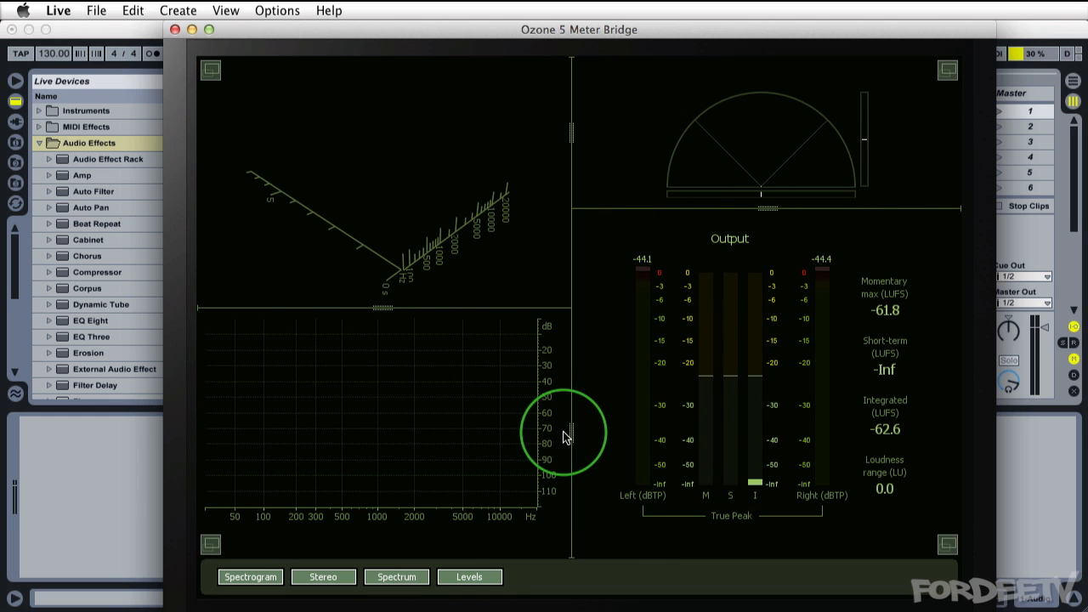
mouse_move(315, 143)
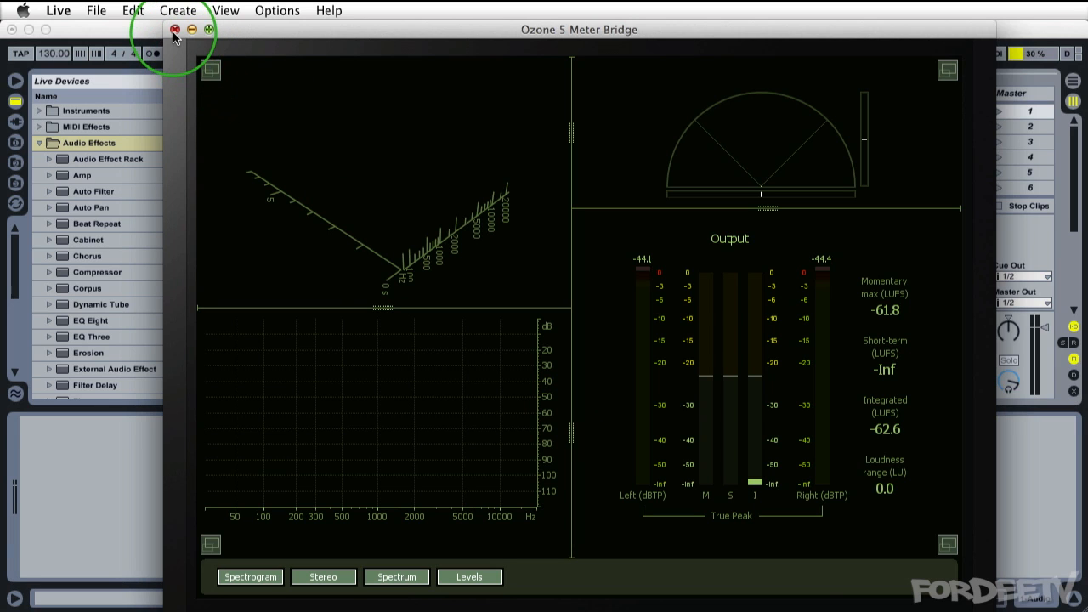
- Close the Meter Bridge window and reopen the Master track's Ozone 5 plugin
click(176, 31)
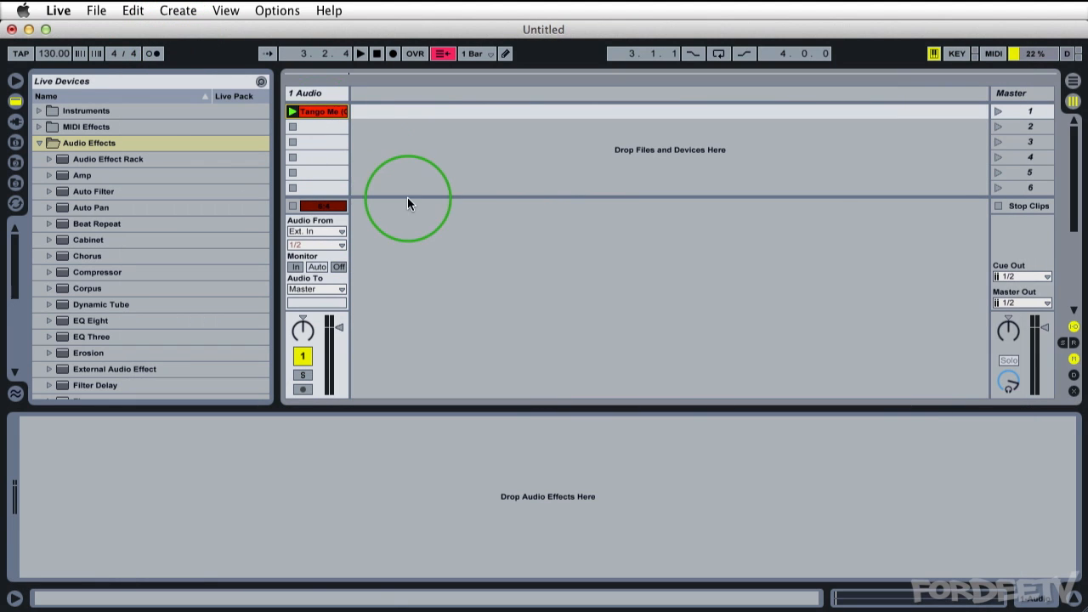
click(1011, 94)
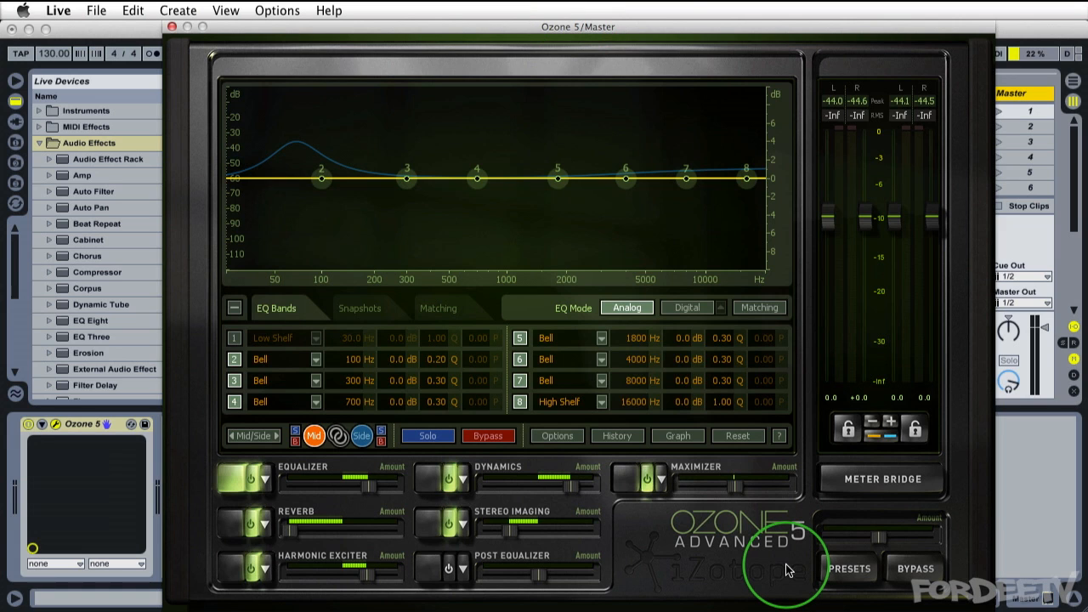
- Load the <Default> preset from the Preset Manager, then close the manager
click(851, 567)
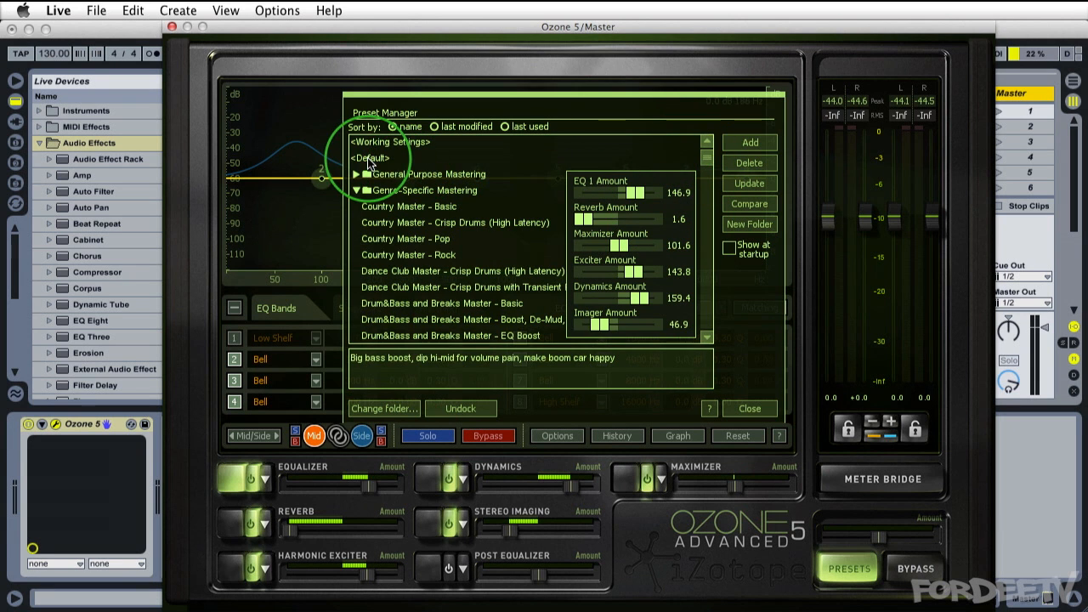
click(370, 157)
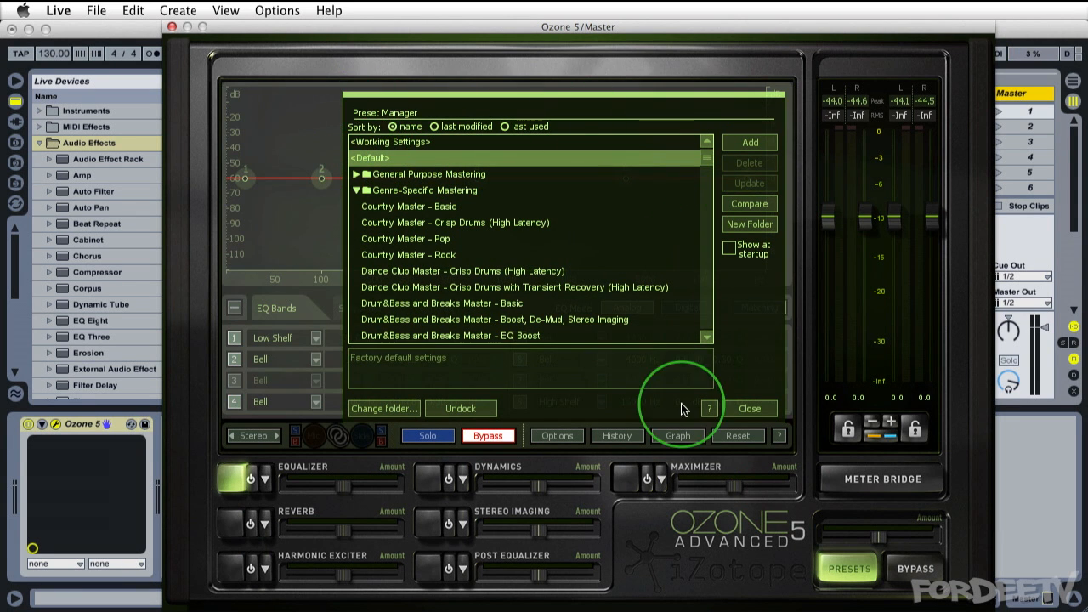
click(749, 408)
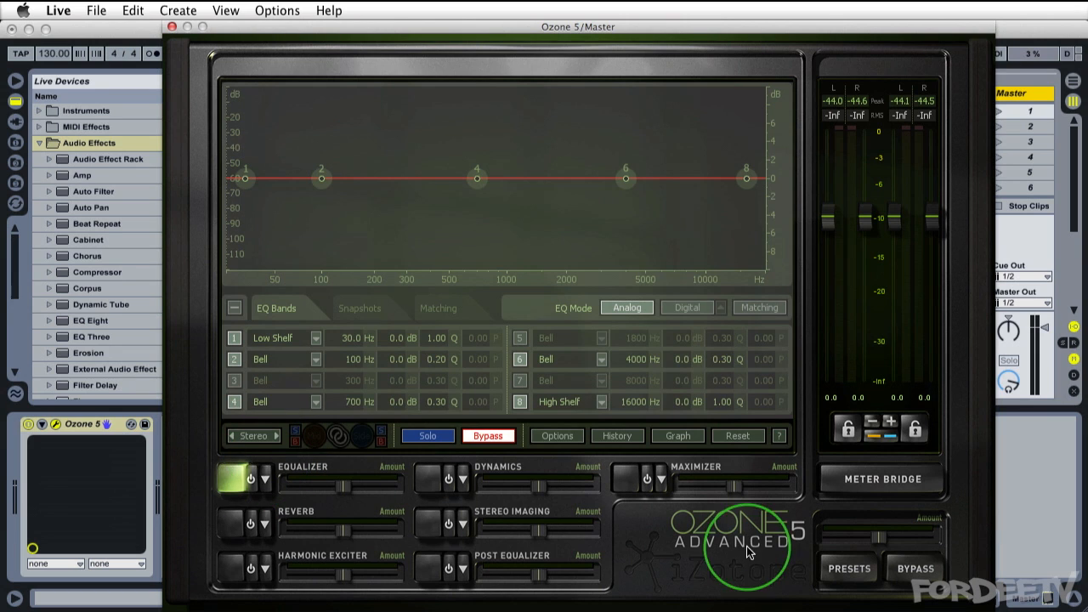
mouse_move(227, 489)
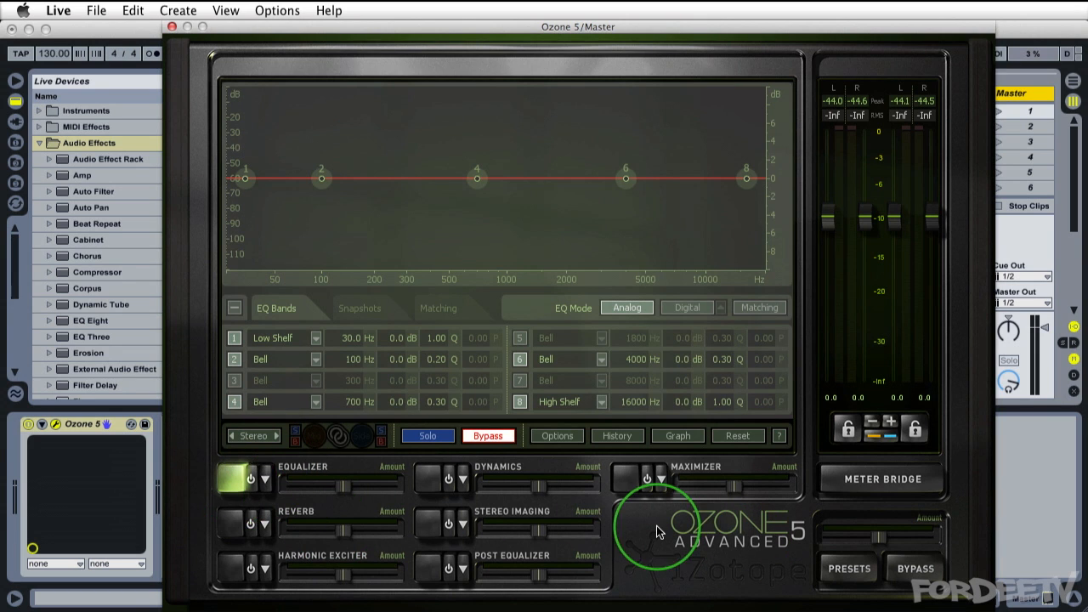
mouse_move(625, 519)
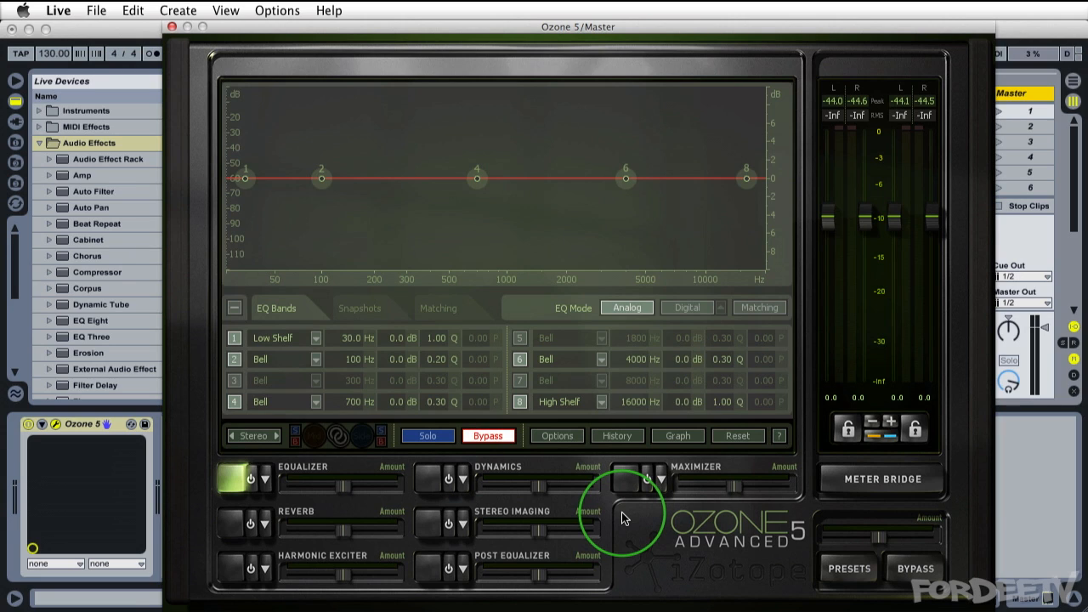